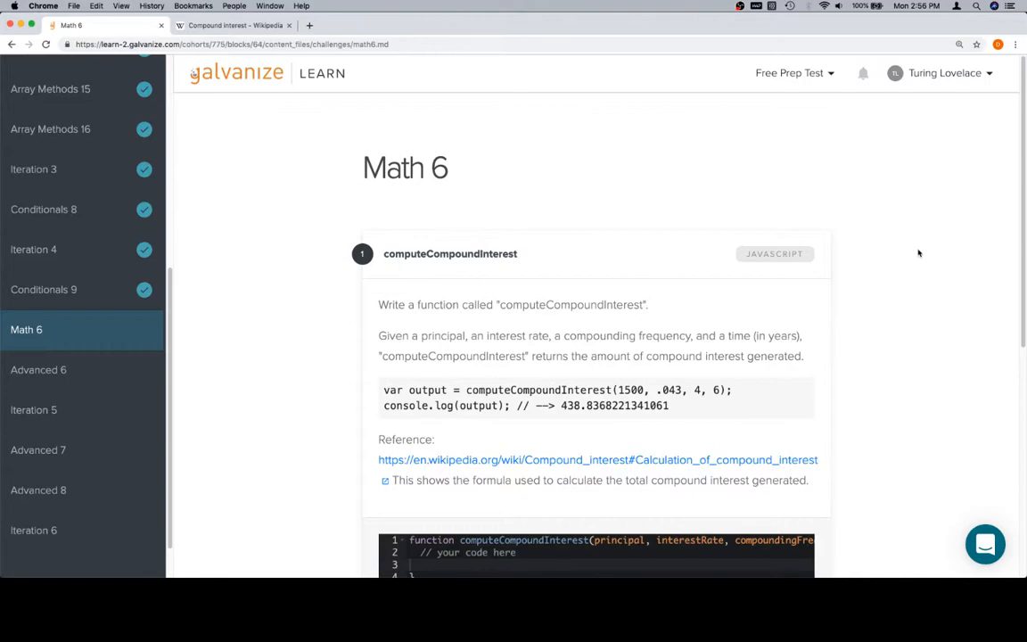
- Copy the total compound interest formula I = P(1+r/n)^nt − P from Wikipedia's Periodic compounding section
{"action": "scroll", "scroll_direction": "down", "scroll_amount": 3}
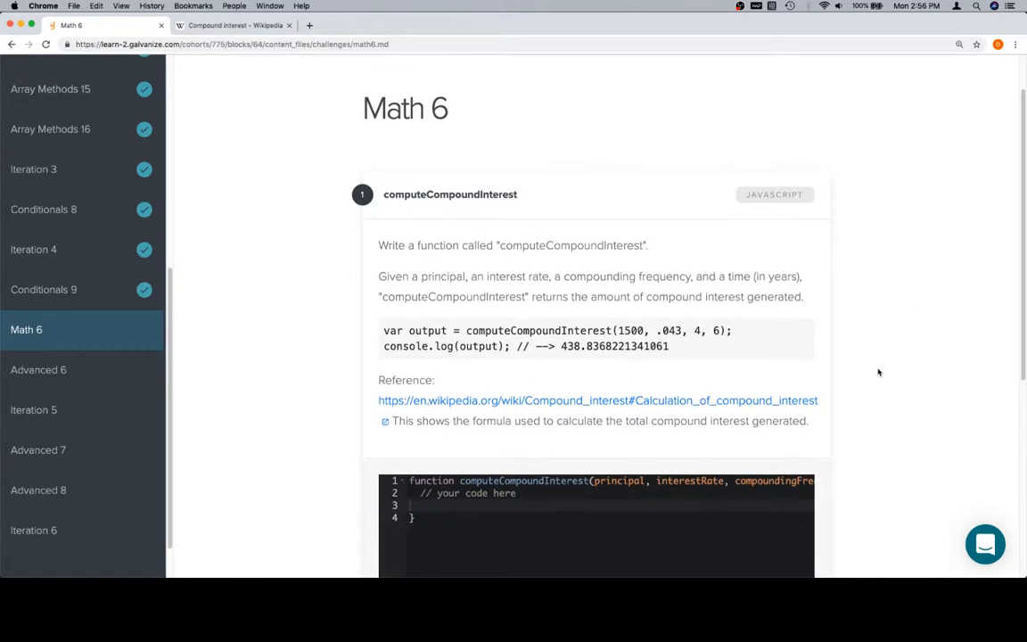
{"action": "scroll", "scroll_direction": "down", "scroll_amount": 3}
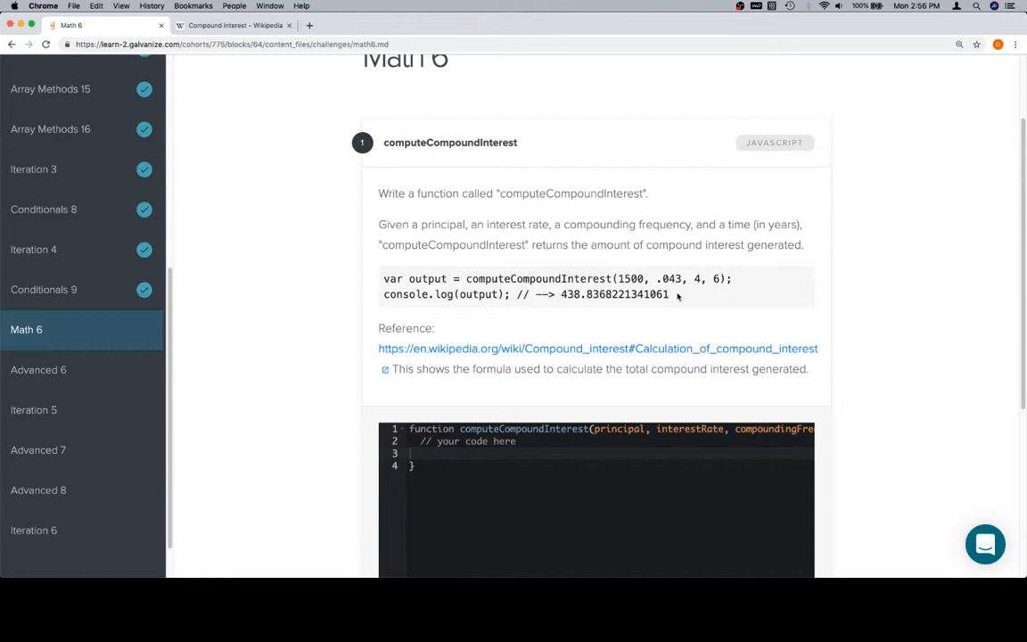
{"action": "mouse_move", "coordinate": [511, 457]}
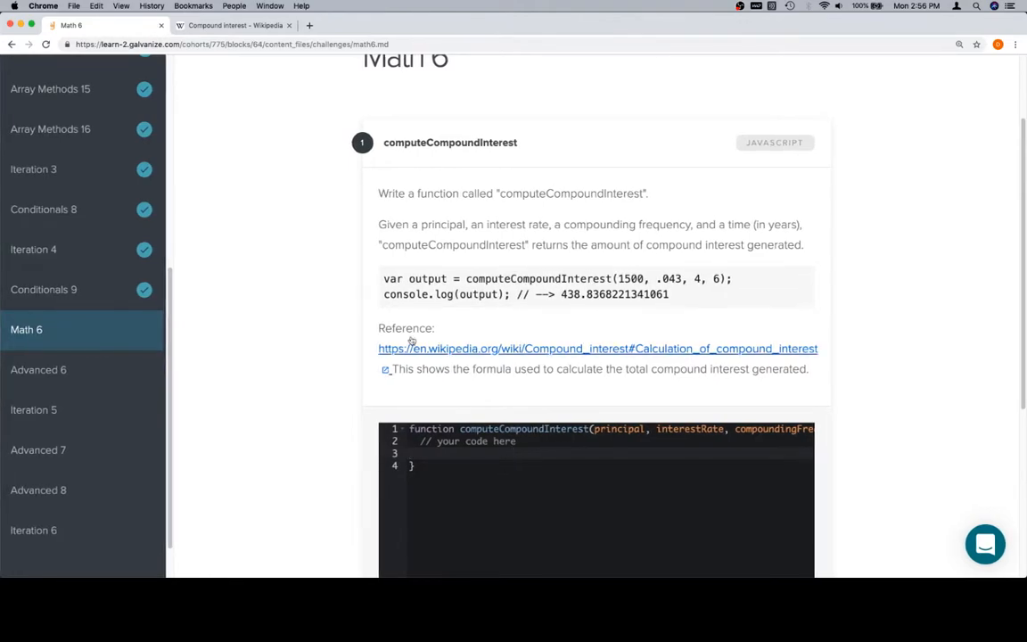
{"action": "mouse_move", "coordinate": [478, 355]}
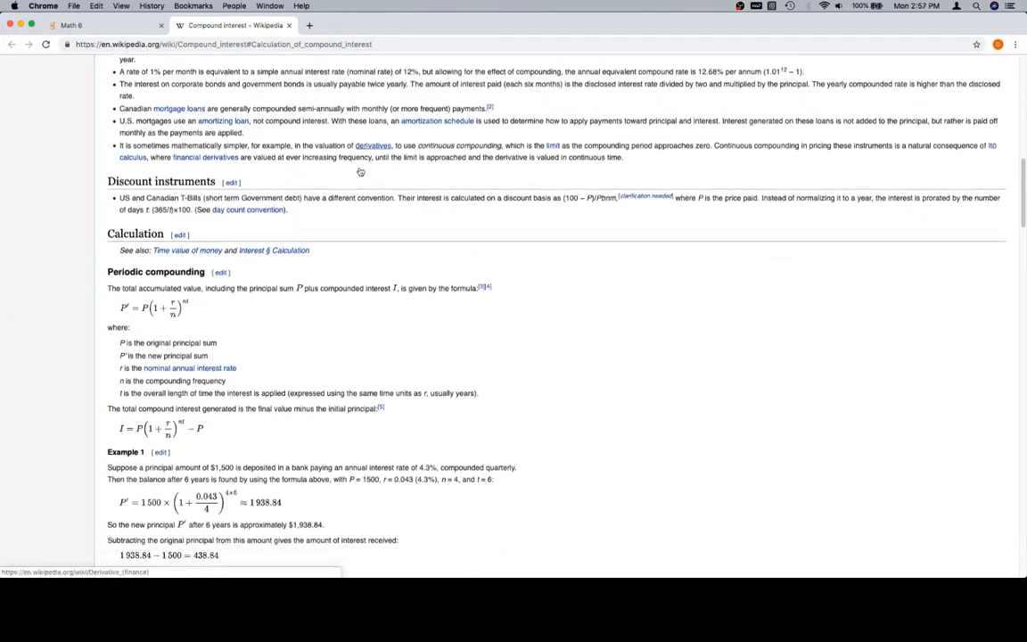
{"action": "scroll", "scroll_direction": "down", "scroll_amount": 3}
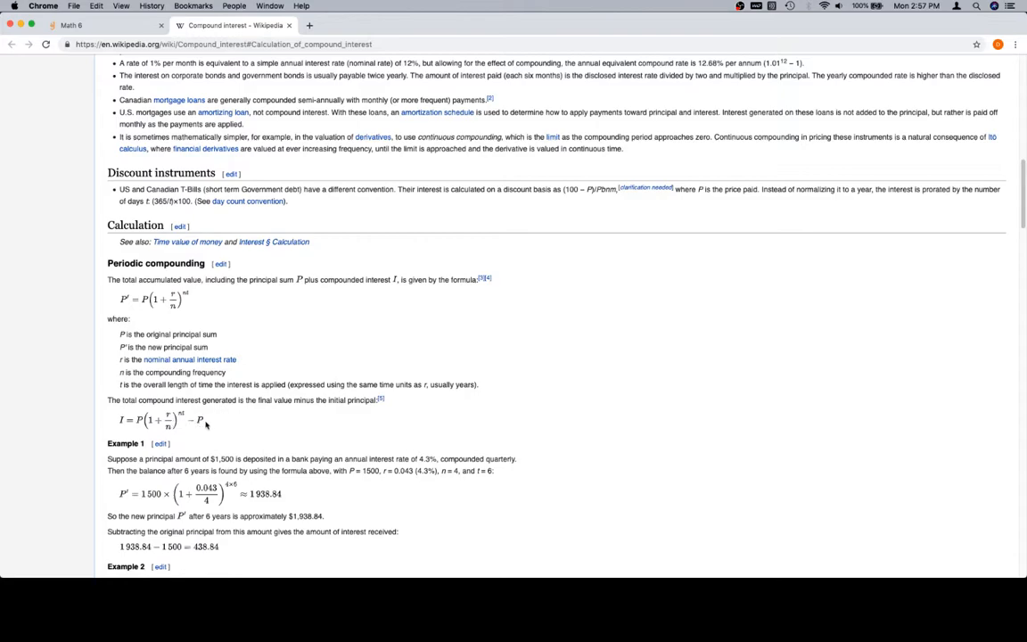
{"action": "mouse_move", "coordinate": [177, 425]}
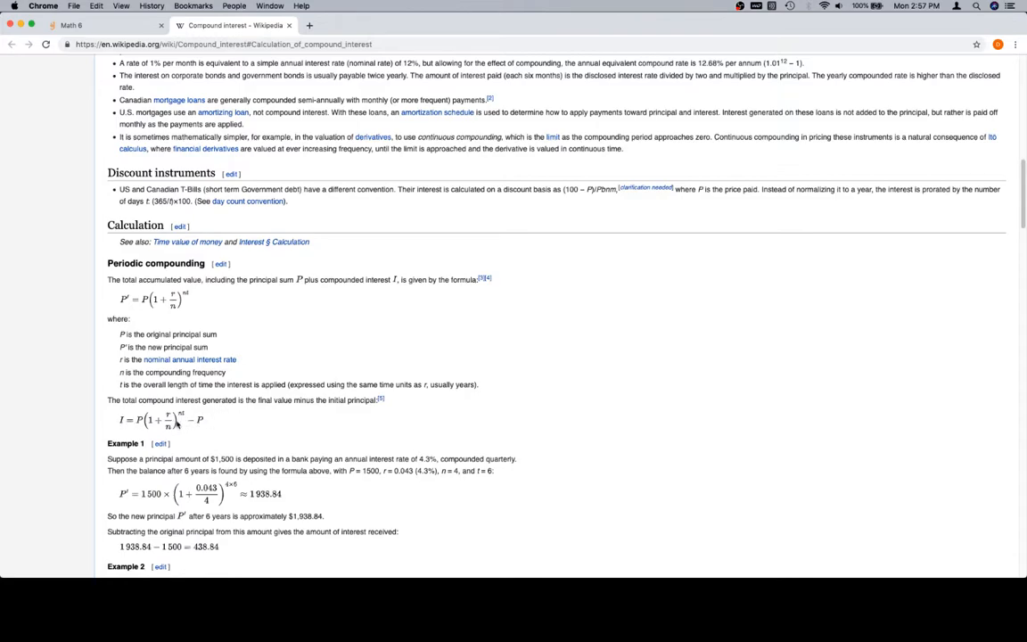
{"action": "double_click", "coordinate": [160, 419]}
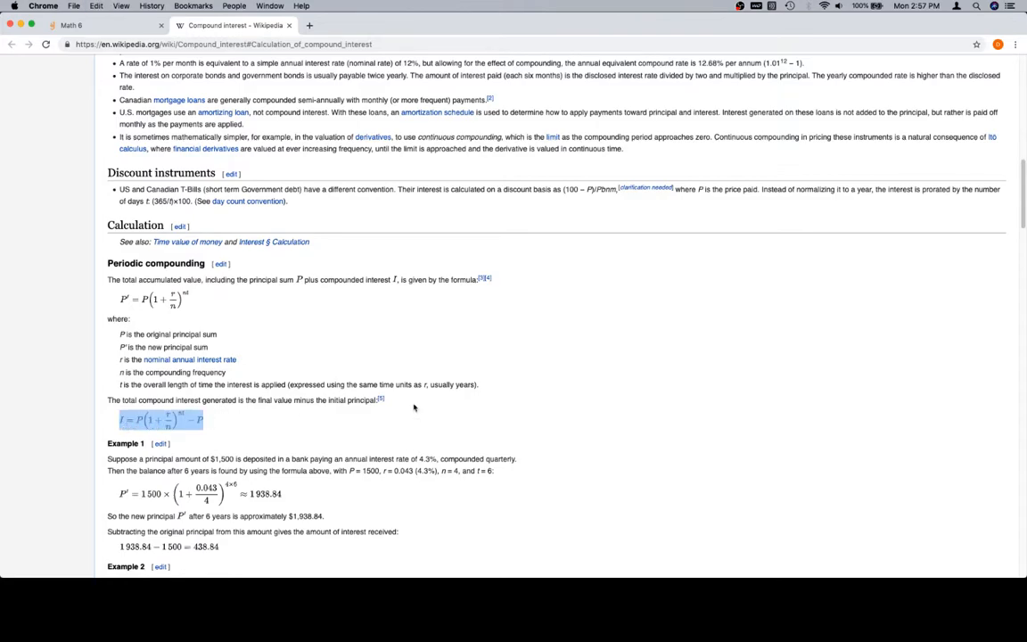
{"action": "left_click", "coordinate": [71, 25]}
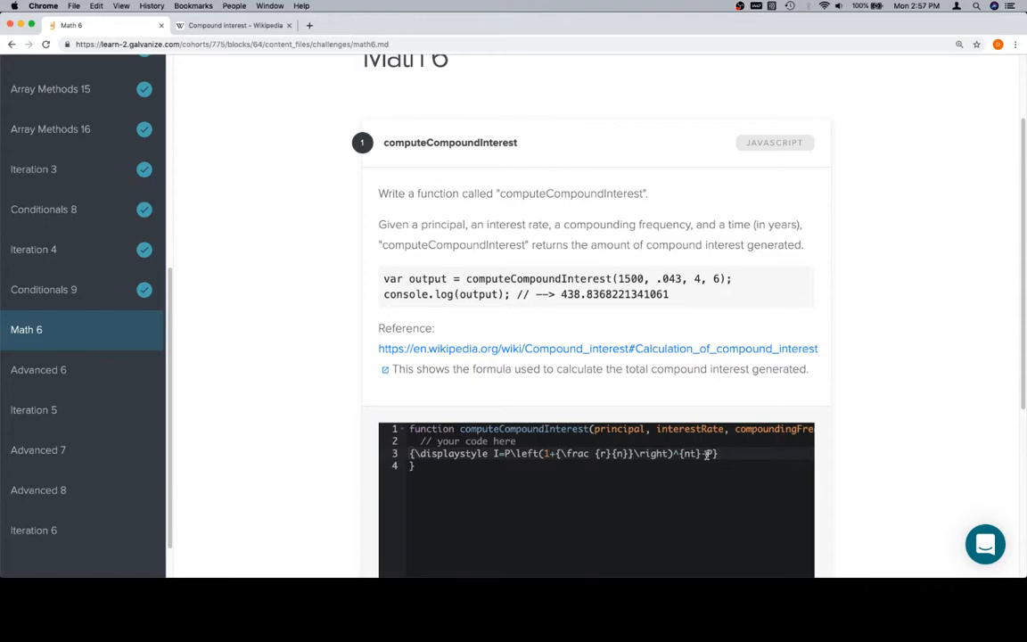
- Rewrite the pasted markup as a comment starting '// I = P(1 + r/n', checking Wikipedia between edits
{"action": "type", "text": "-P"}
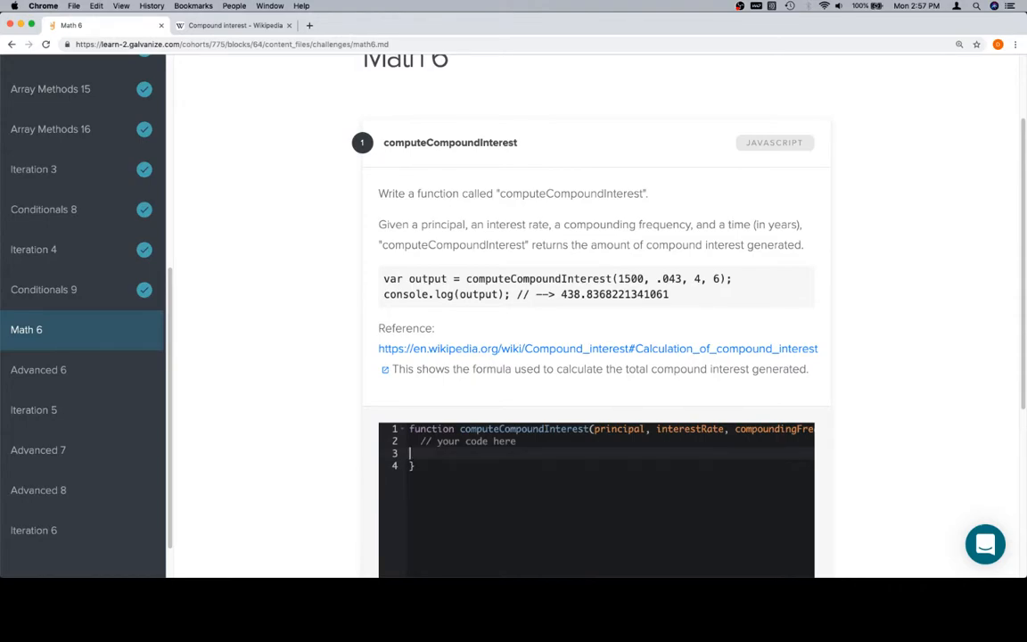
{"action": "type", "text": "// i"}
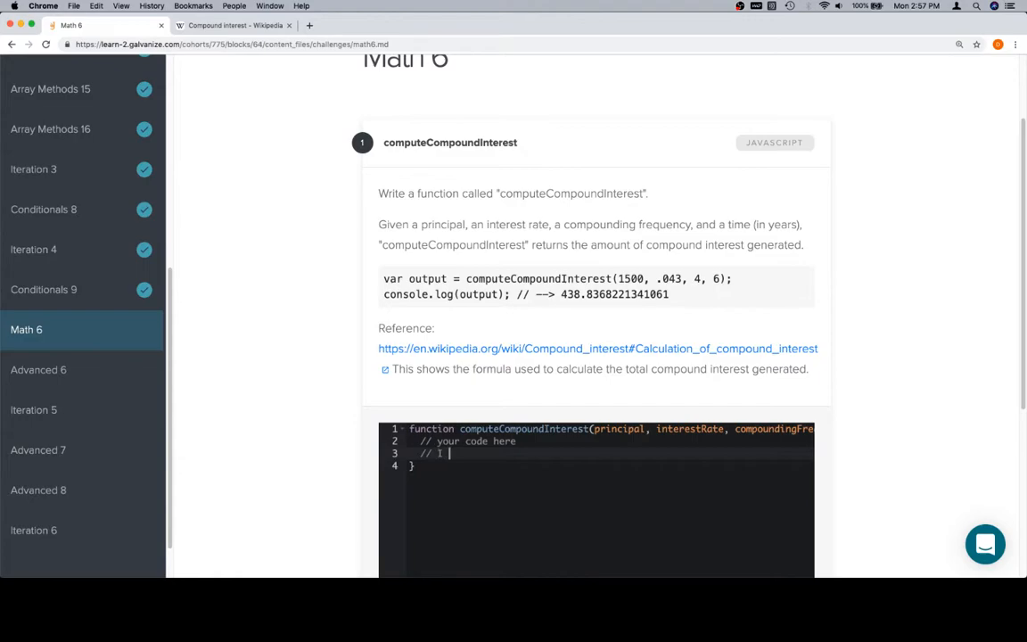
{"action": "type", "text": "P"}
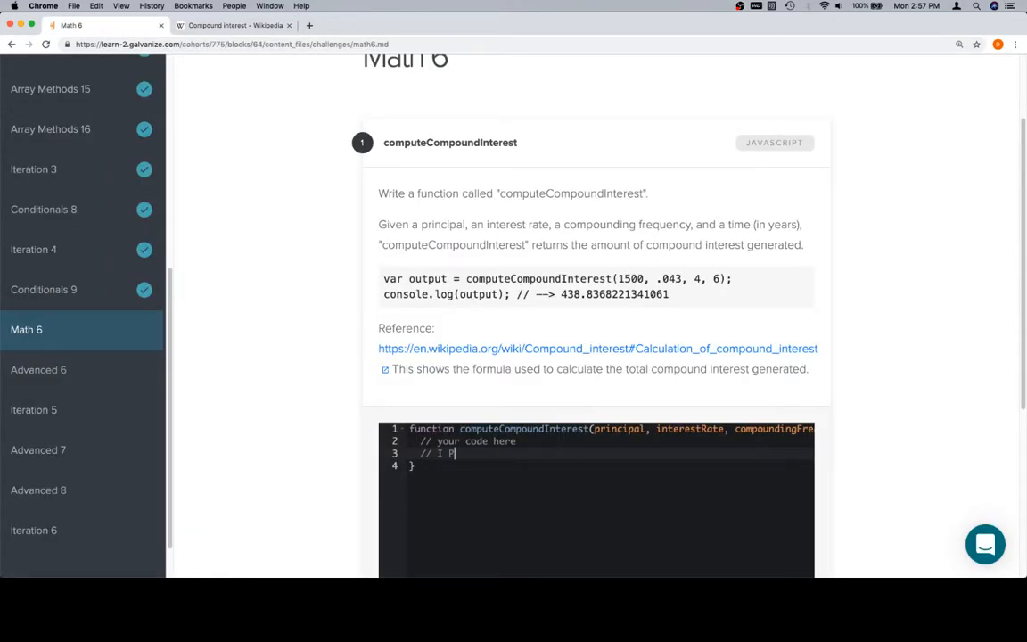
{"action": "left_click", "coordinate": [235, 25]}
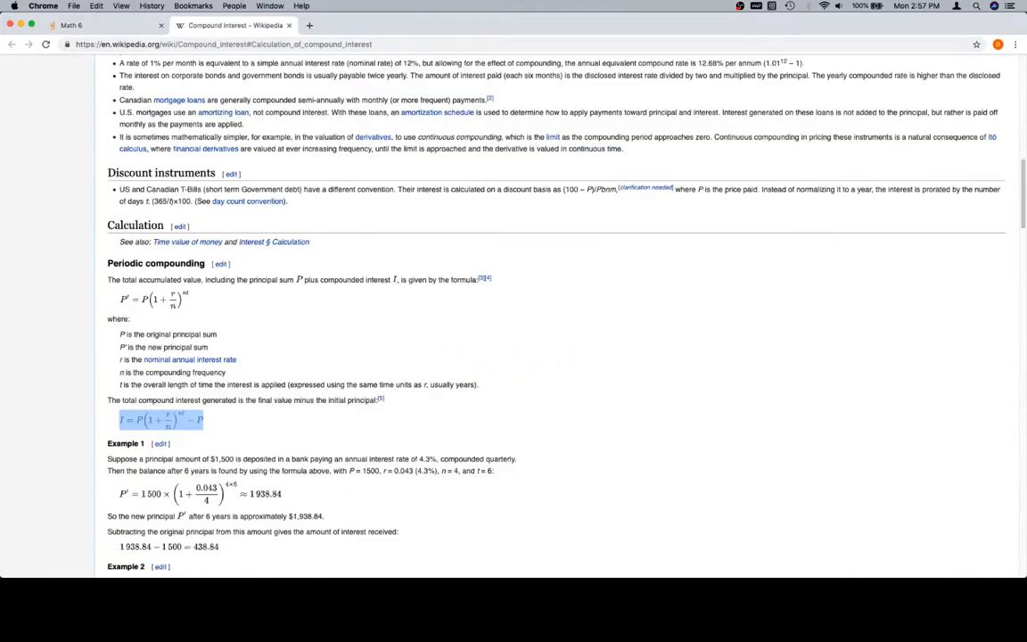
{"action": "left_click", "coordinate": [67, 25]}
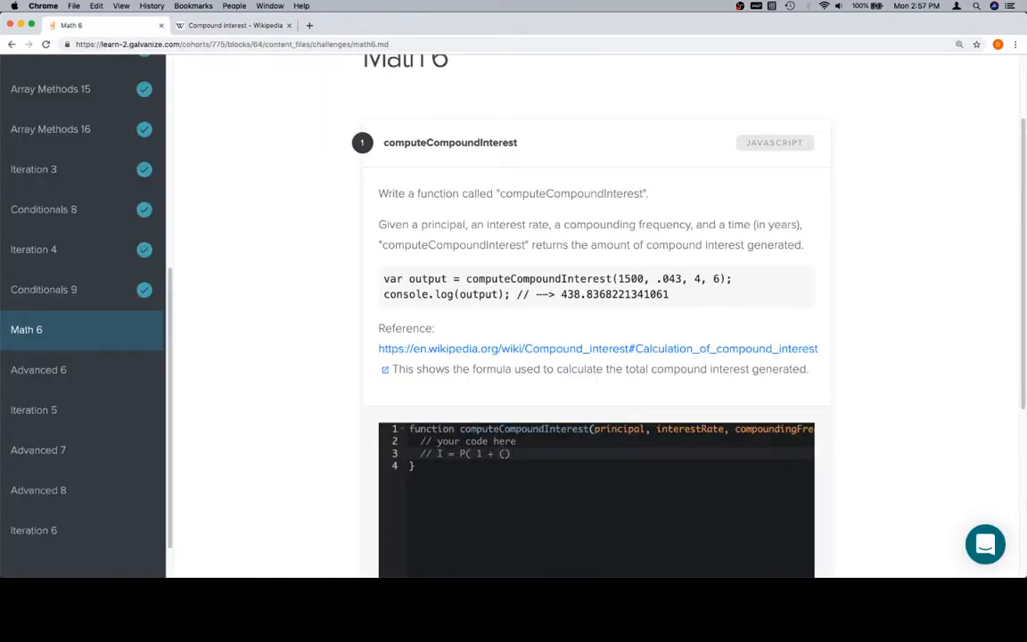
{"action": "left_click", "coordinate": [235, 25]}
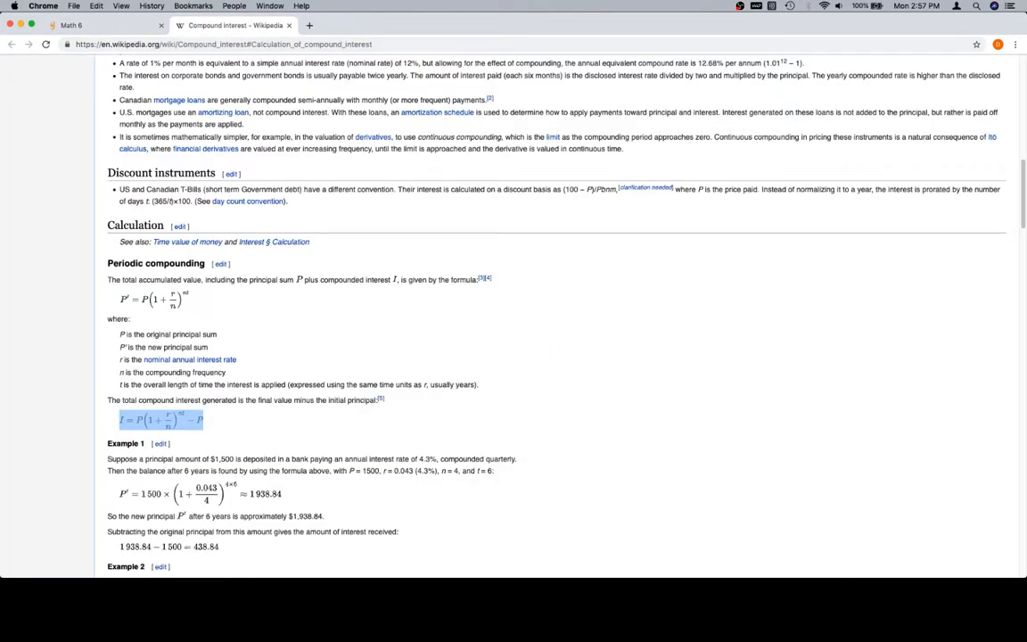
{"action": "left_click", "coordinate": [68, 25]}
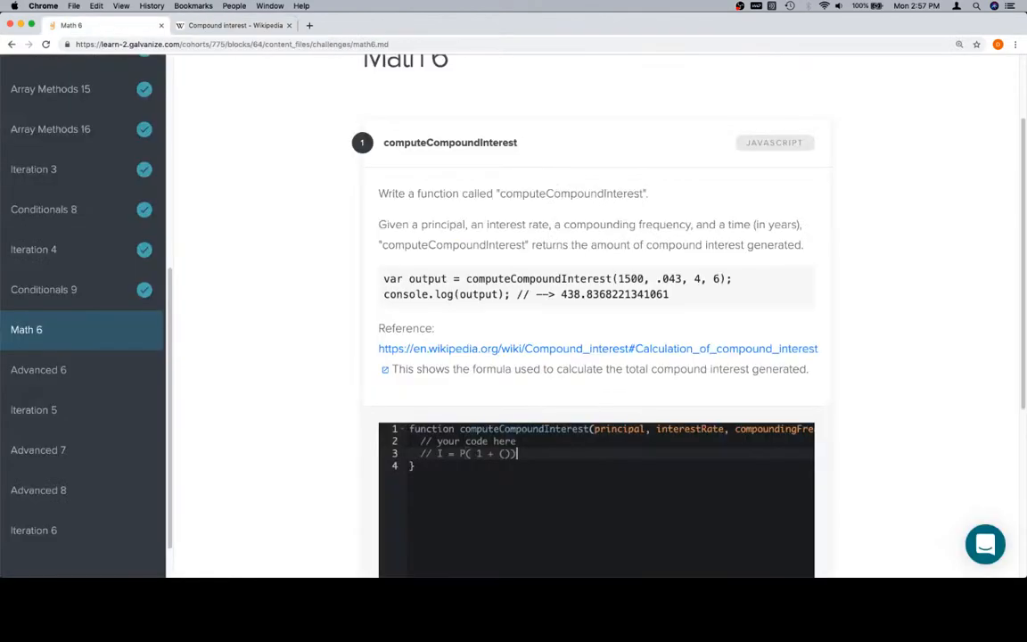
{"action": "type", "text": "r/n"}
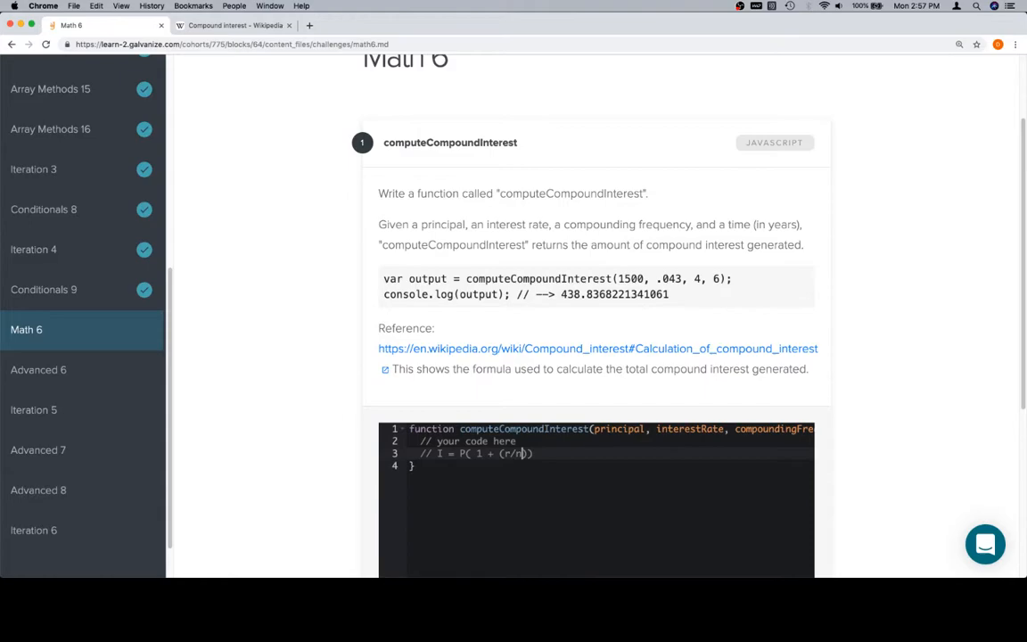
- Finish the comment with the exponent '^(nt) - P' and start new lines below it
{"action": "left_click", "coordinate": [236, 25]}
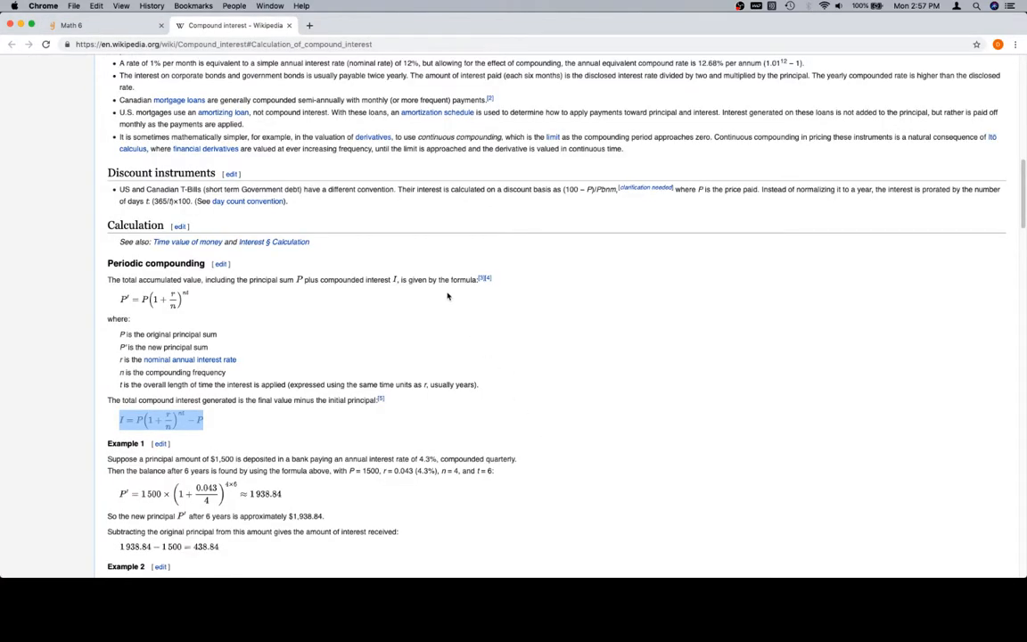
{"action": "left_click", "coordinate": [69, 25]}
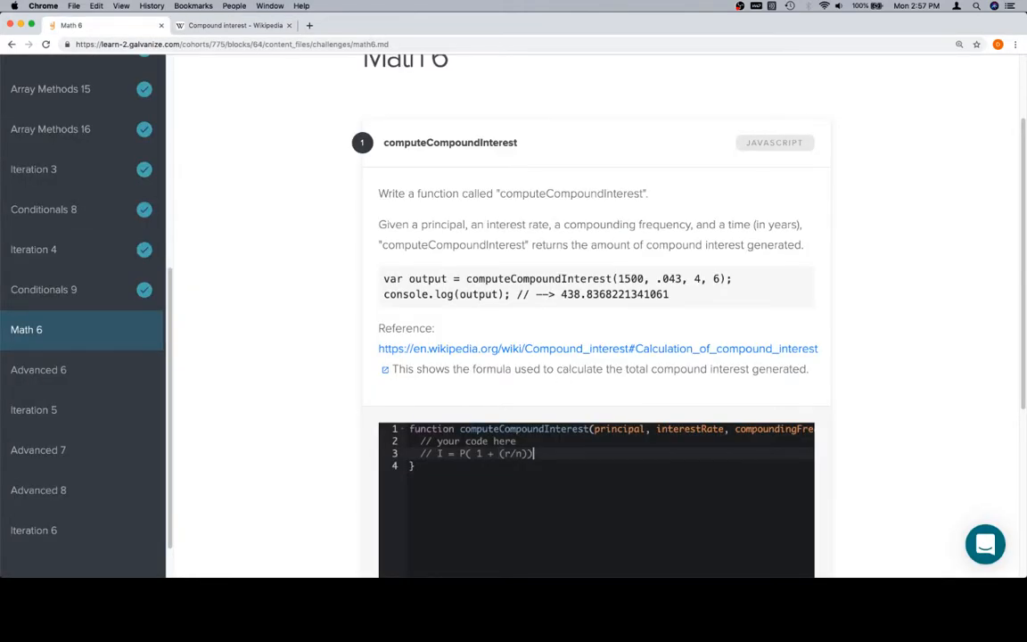
{"action": "type", "text": "^"}
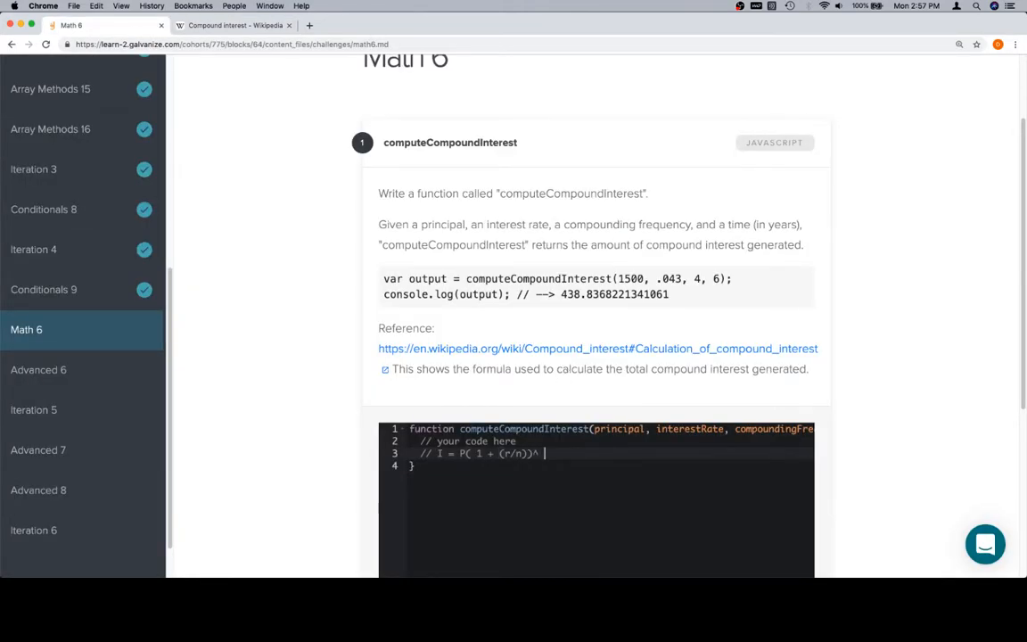
{"action": "type", "text": "(n"}
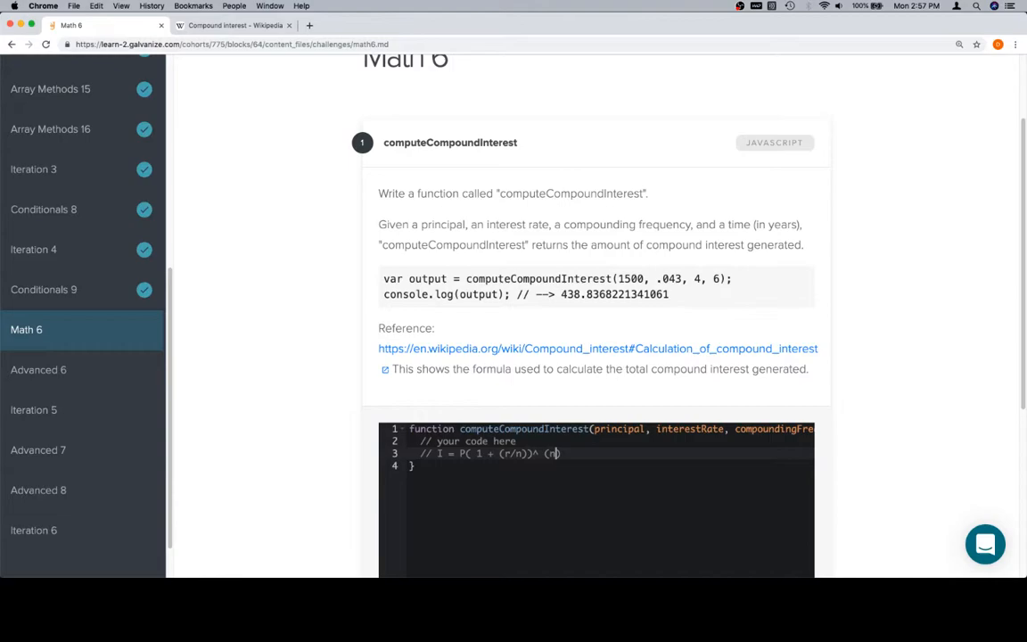
{"action": "type", "text": "t)"}
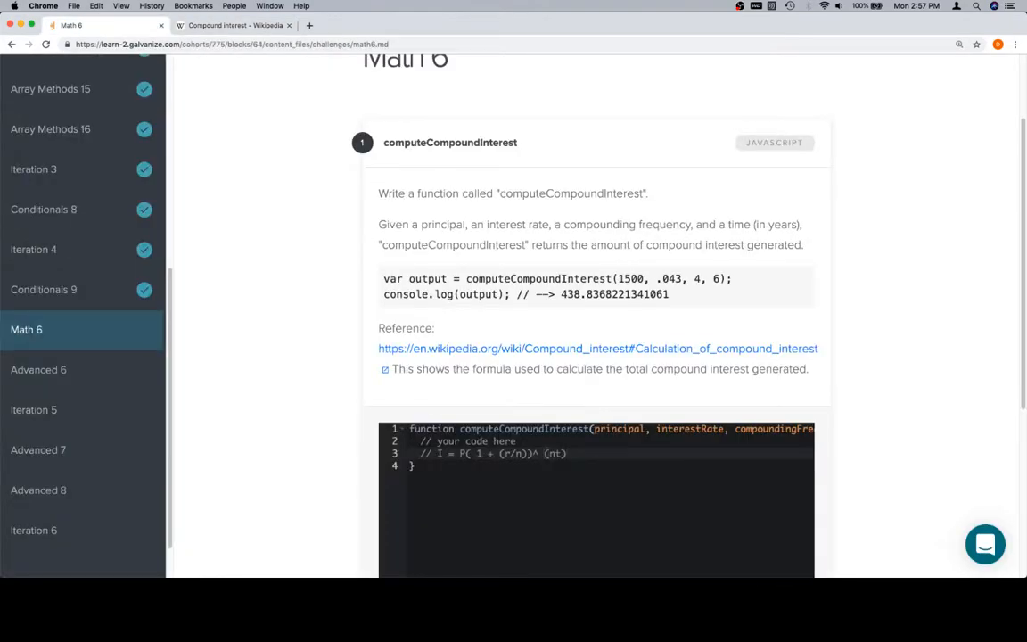
{"action": "type", "text": "-"}
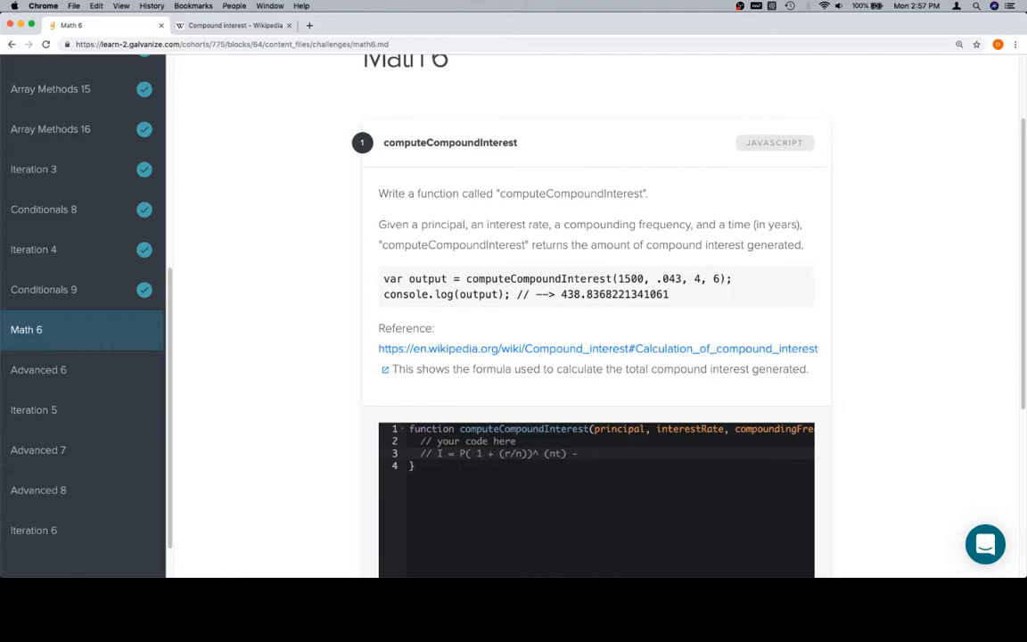
{"action": "type", "text": "P"}
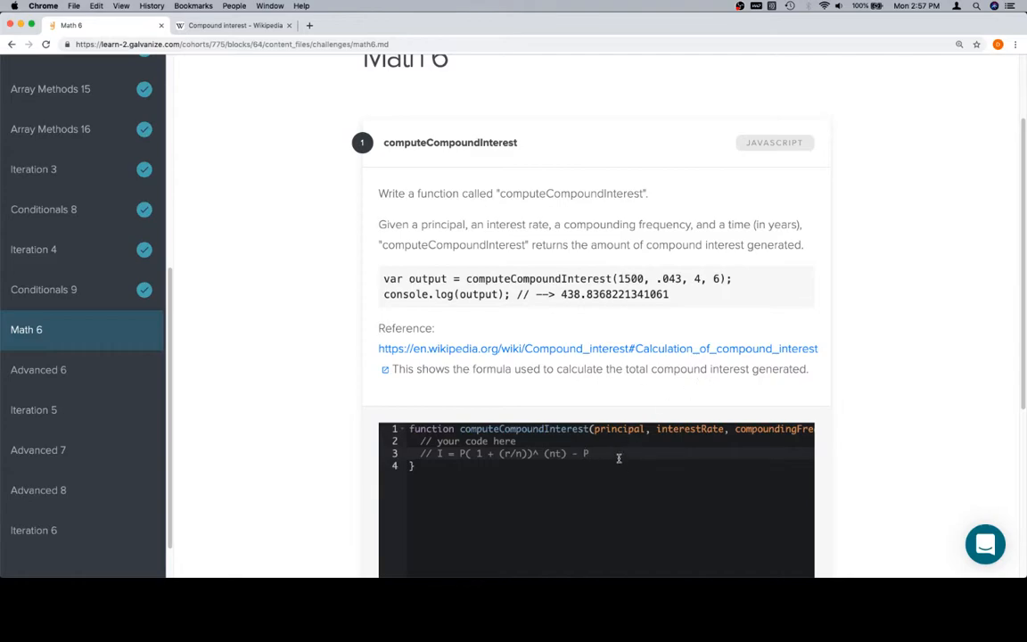
{"action": "mouse_move", "coordinate": [609, 453]}
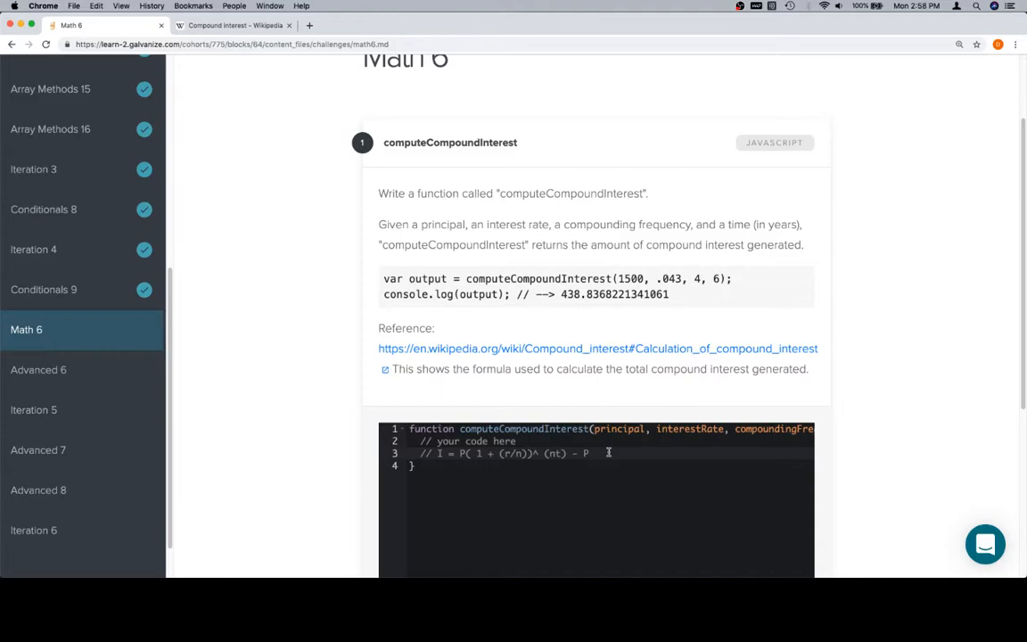
{"action": "key", "text": "Return"}
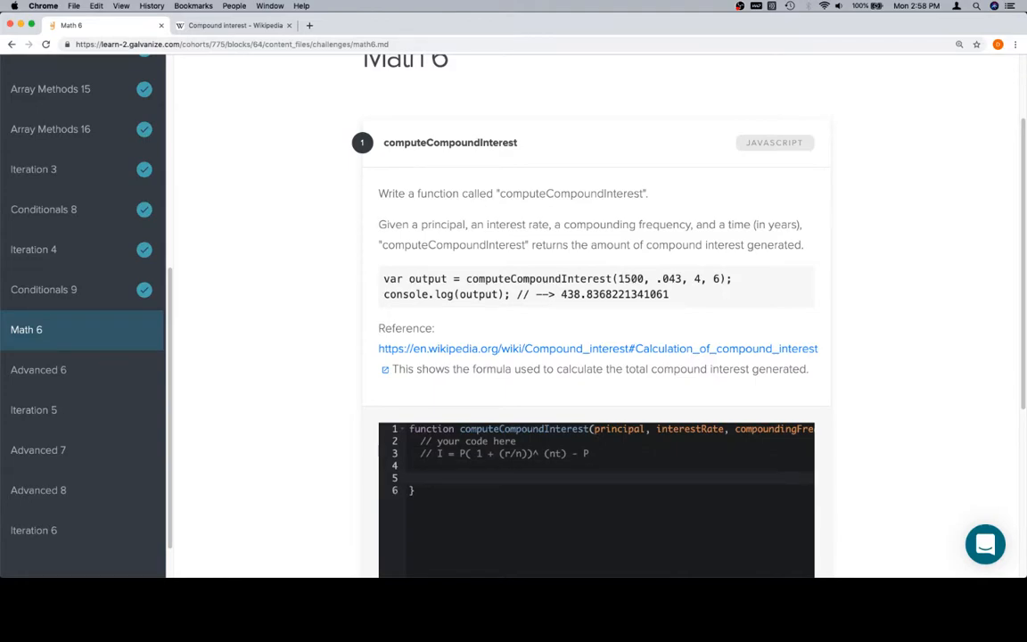
- Declare 'var compoundedInterest' on the line below the formula comment
{"action": "type", "text": "var int"}
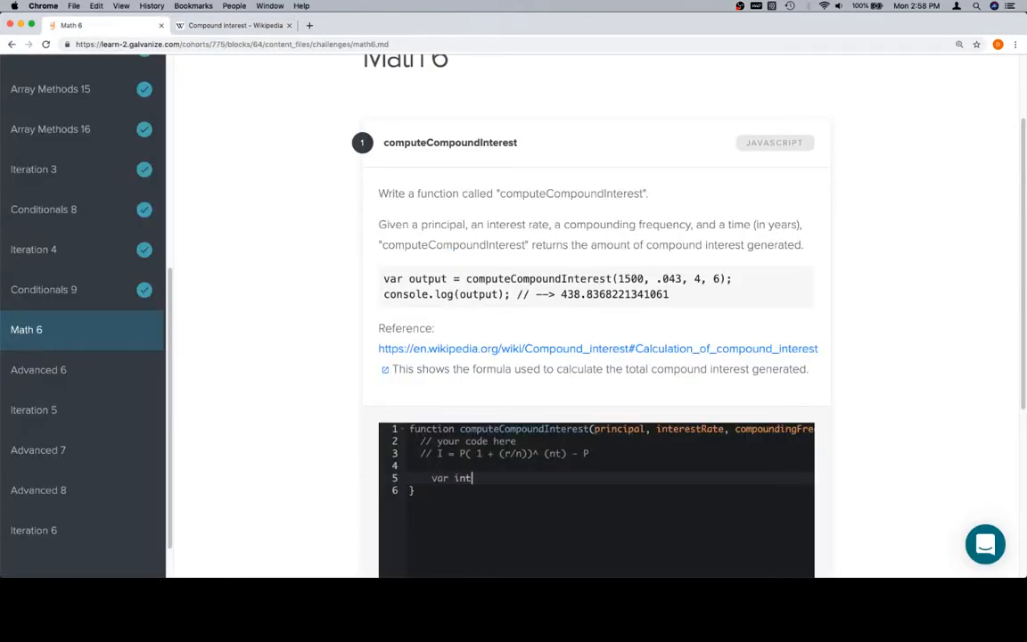
{"action": "type", "text": "e"}
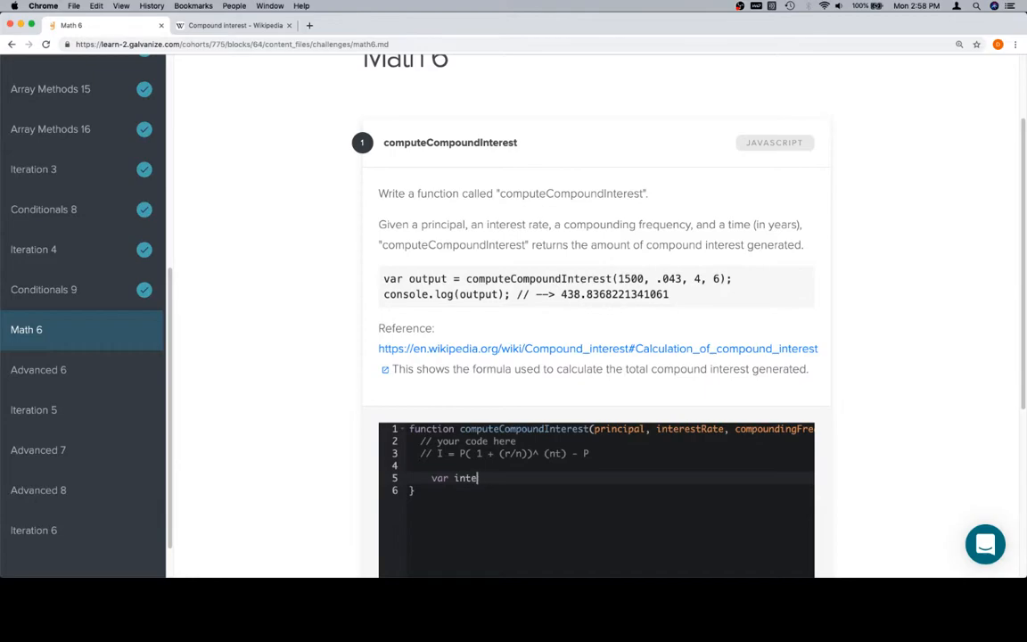
{"action": "type", "text": "compou"}
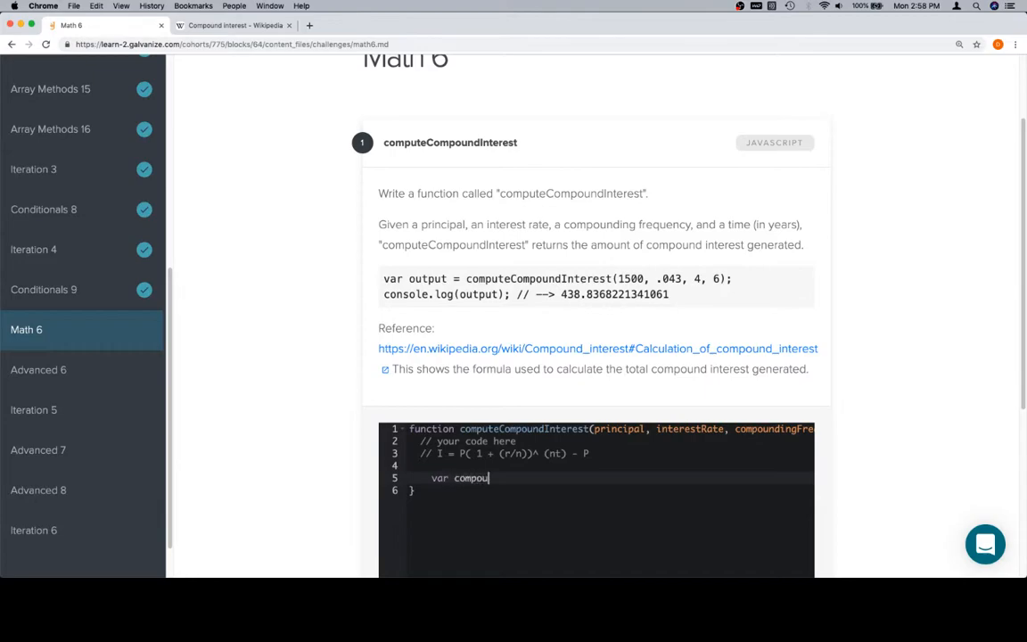
{"action": "type", "text": "ndedInterest"}
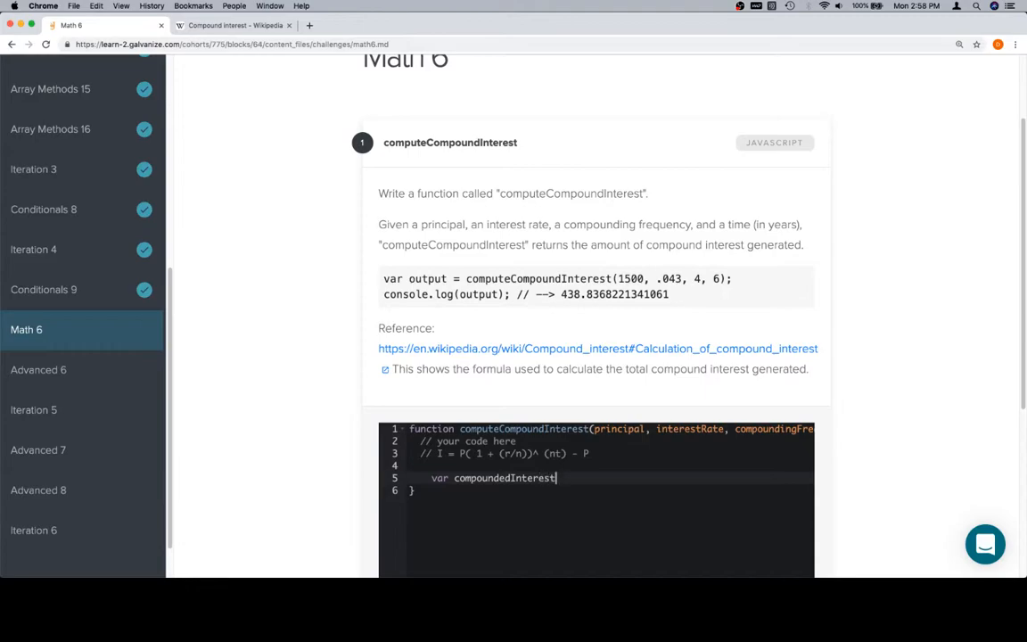
- Review the Wikipedia formula, then assign compoundedInterest an empty Math.pow() call
{"action": "left_click", "coordinate": [234, 25]}
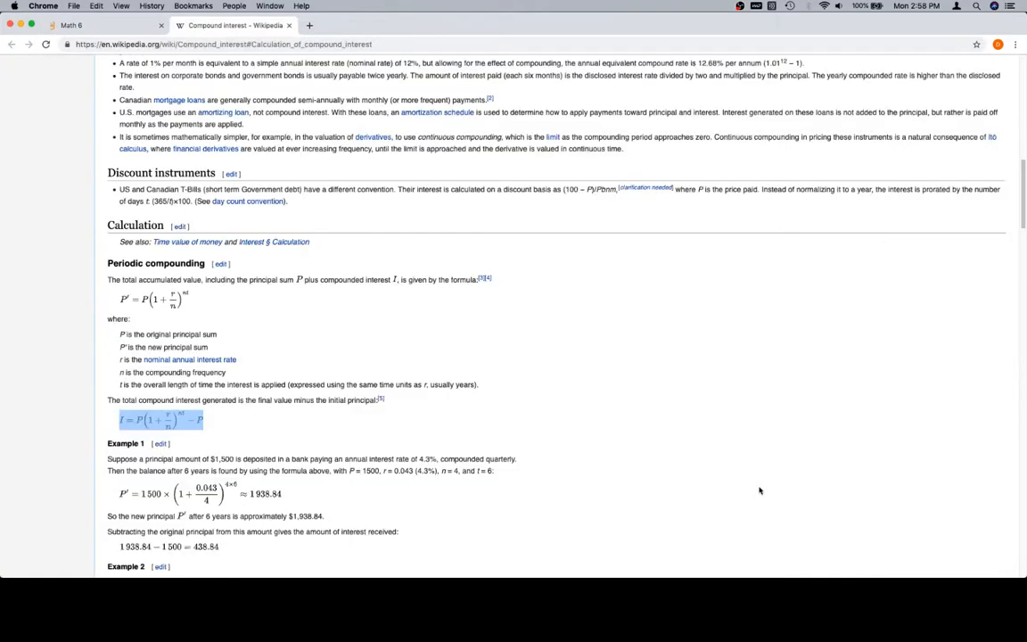
{"action": "mouse_move", "coordinate": [610, 318]}
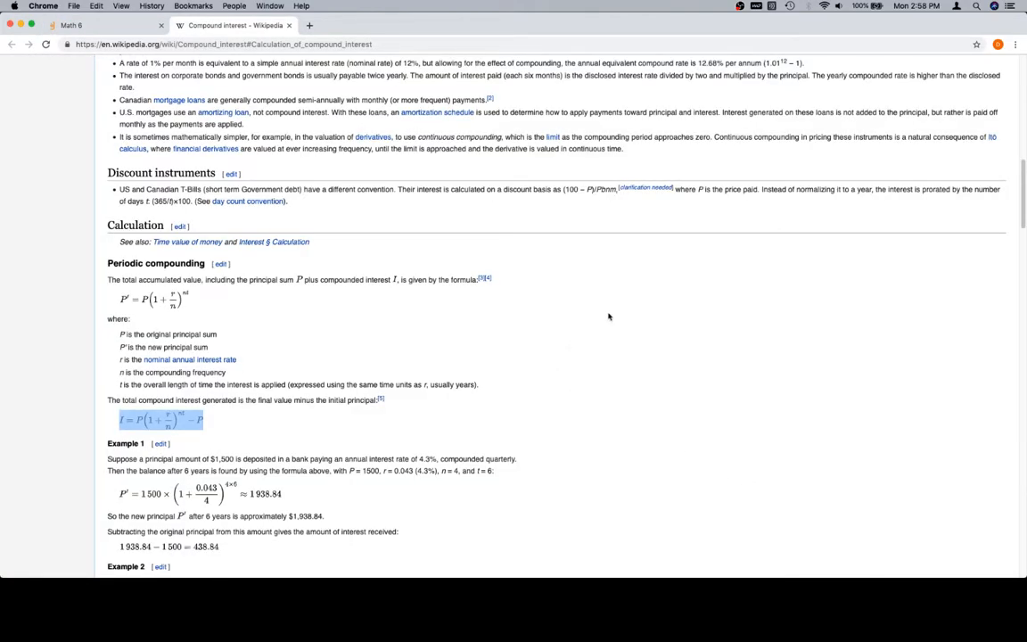
{"action": "scroll", "scroll_direction": "down", "scroll_amount": 3}
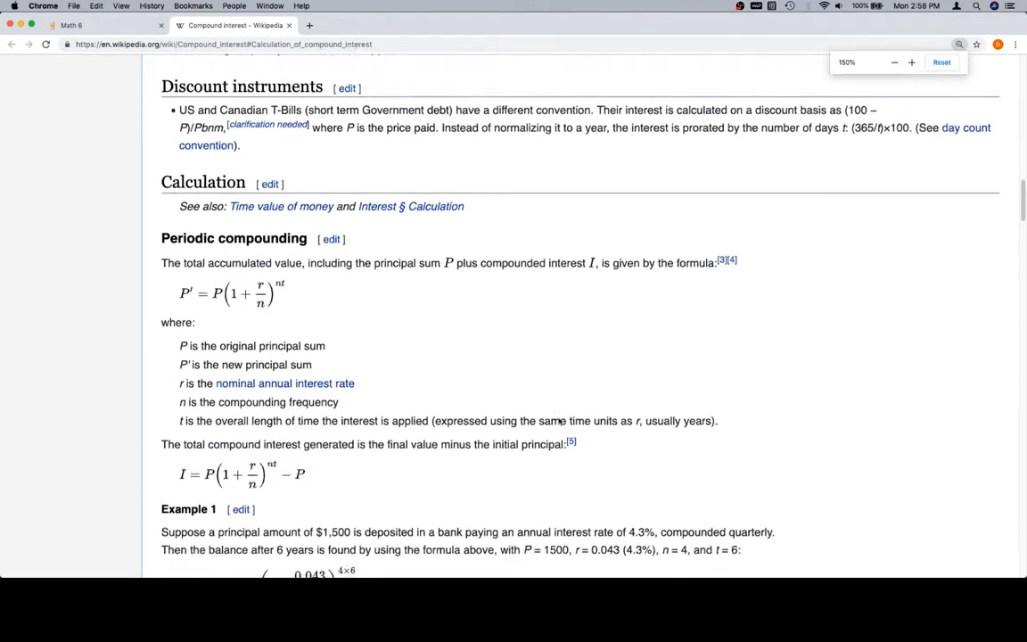
{"action": "scroll", "scroll_direction": "down", "scroll_amount": 3}
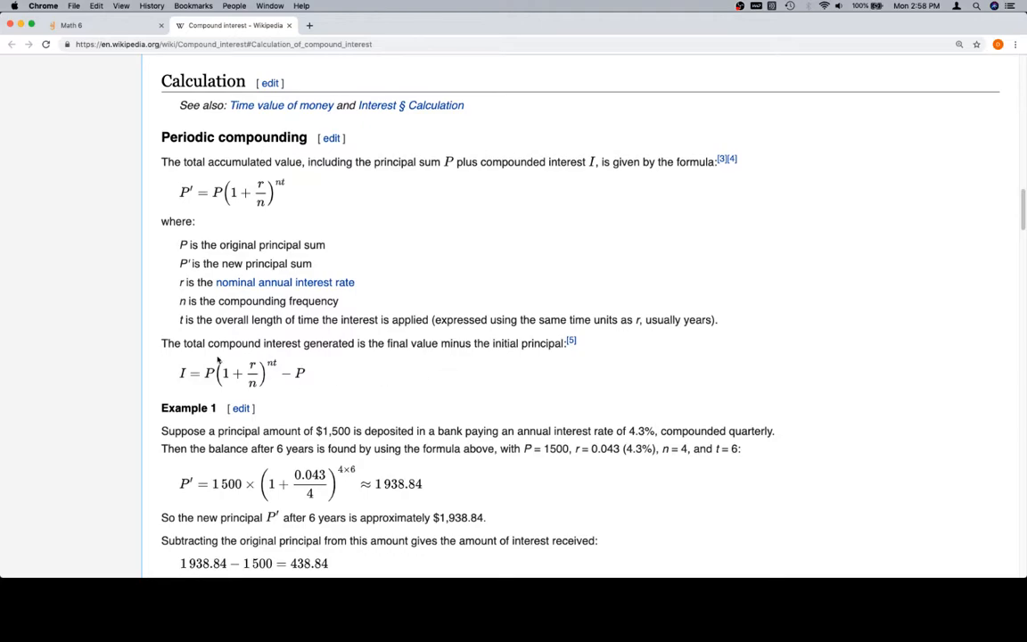
{"action": "mouse_move", "coordinate": [261, 367]}
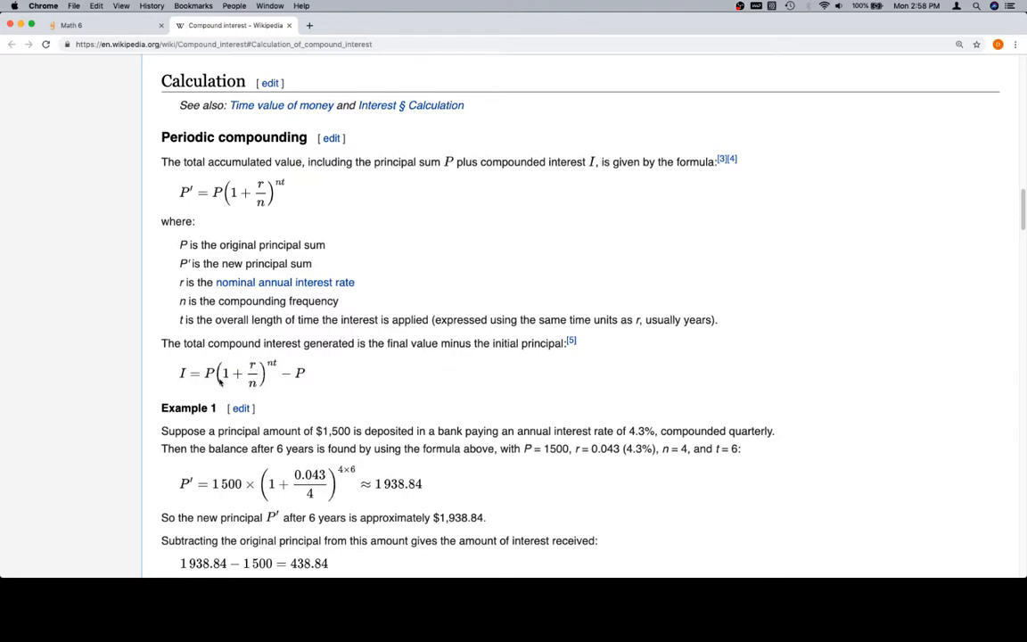
{"action": "mouse_move", "coordinate": [271, 373]}
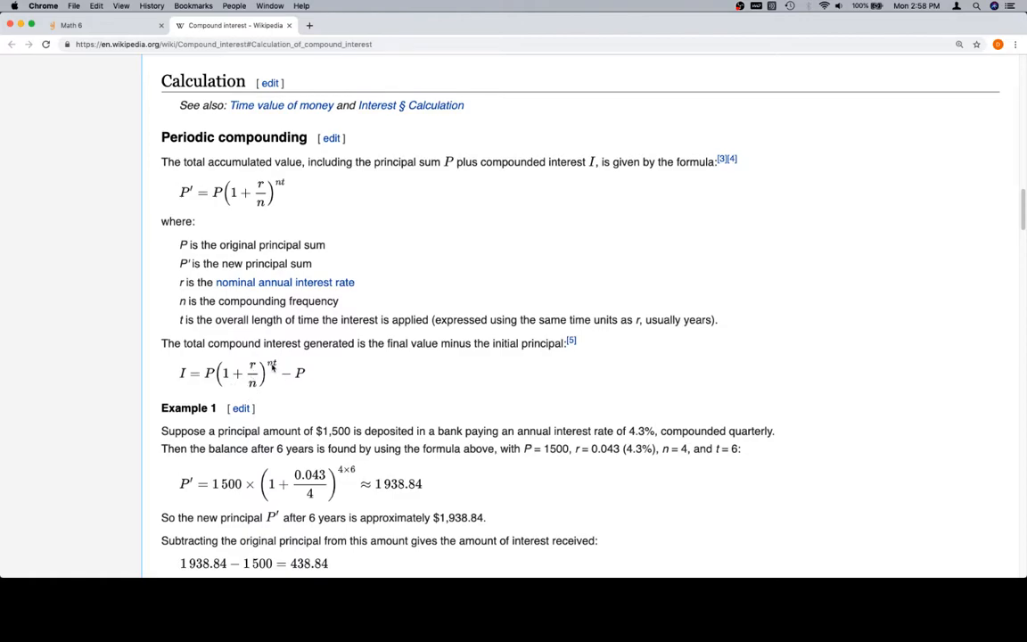
{"action": "left_click", "coordinate": [70, 25]}
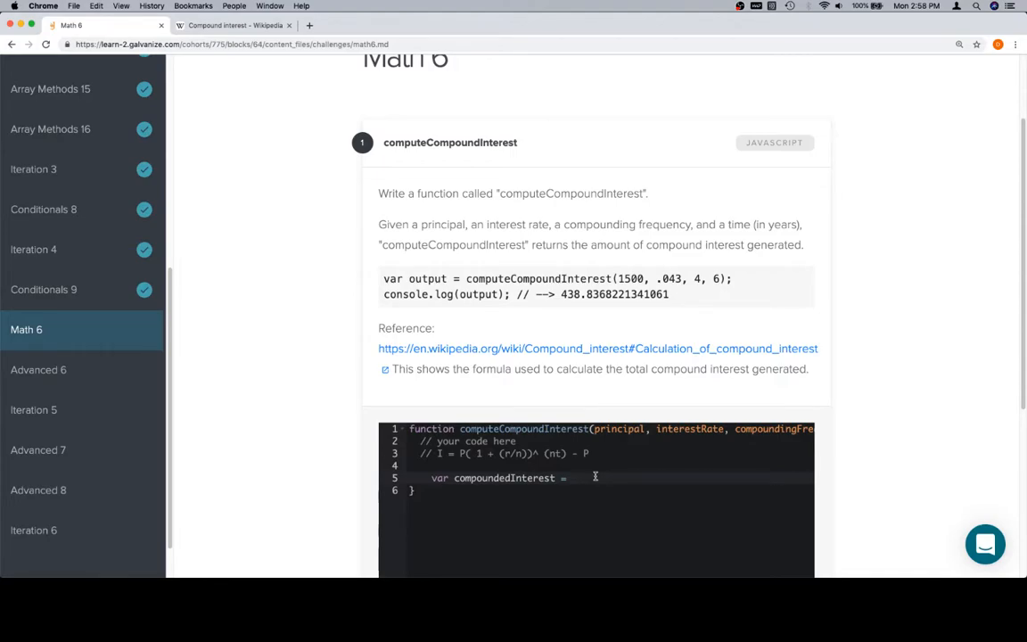
{"action": "type", "text": "Math.pow()"}
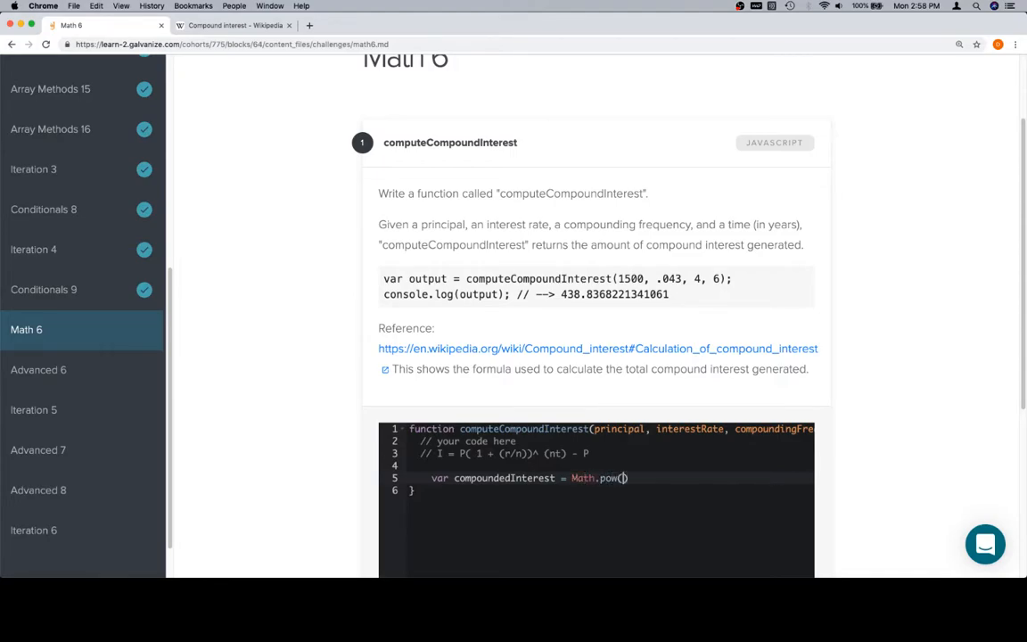
- Search 'math.pow' in a new tab and open the MDN Math.pow() reference, then return to the challenge
{"action": "left_click", "coordinate": [436, 25]}
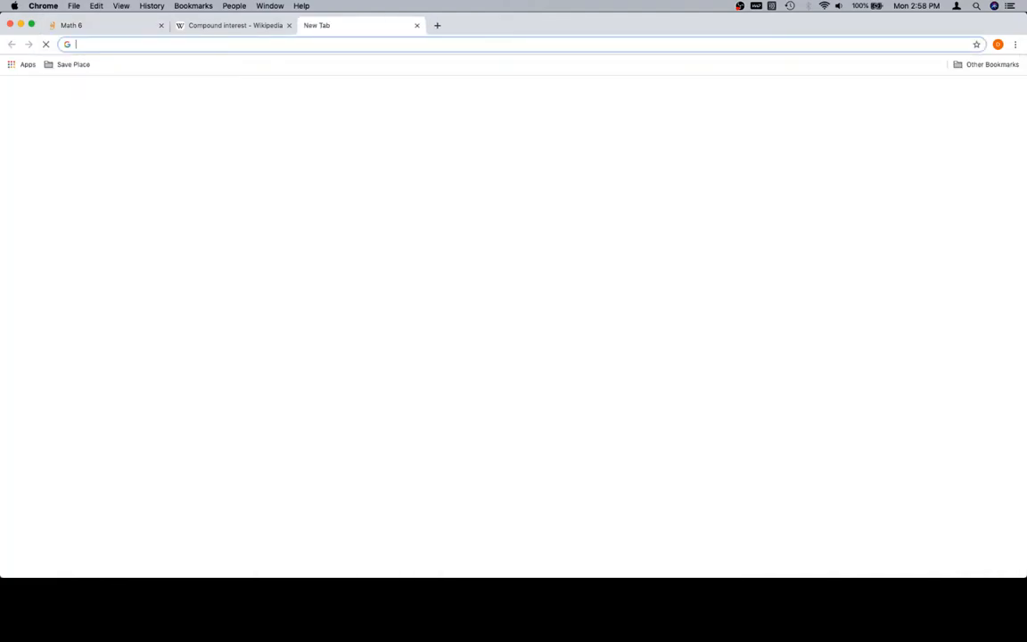
{"action": "type", "text": "math.pow"}
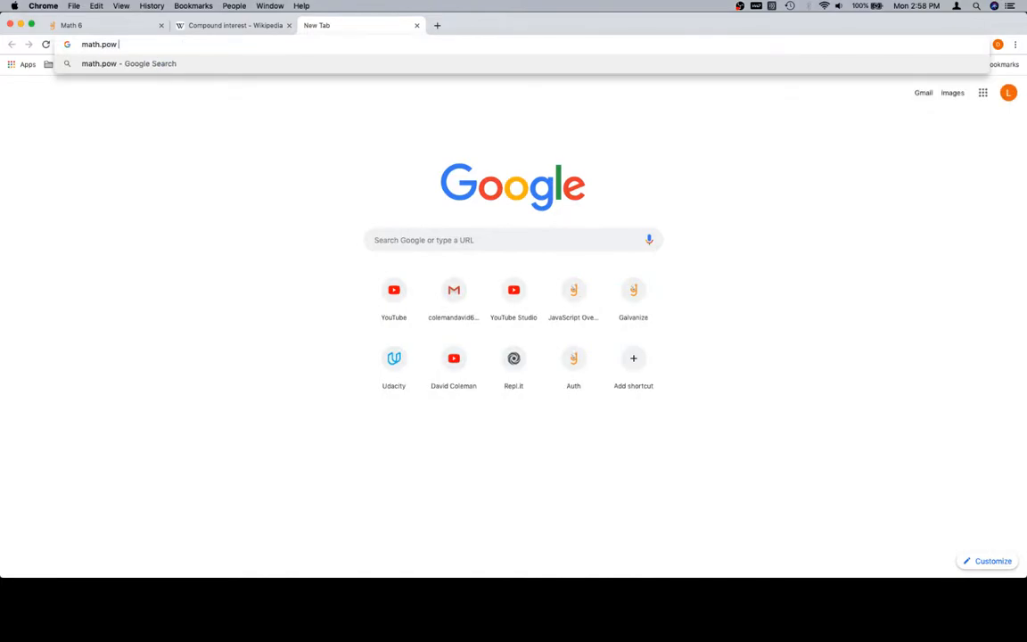
{"action": "key", "text": "Return"}
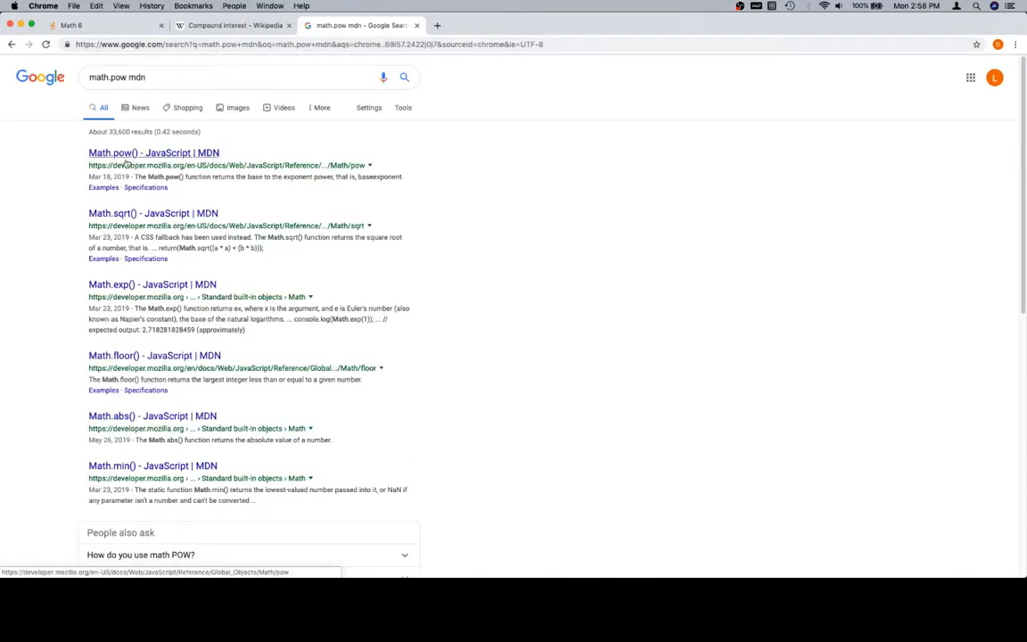
{"action": "left_click", "coordinate": [153, 153]}
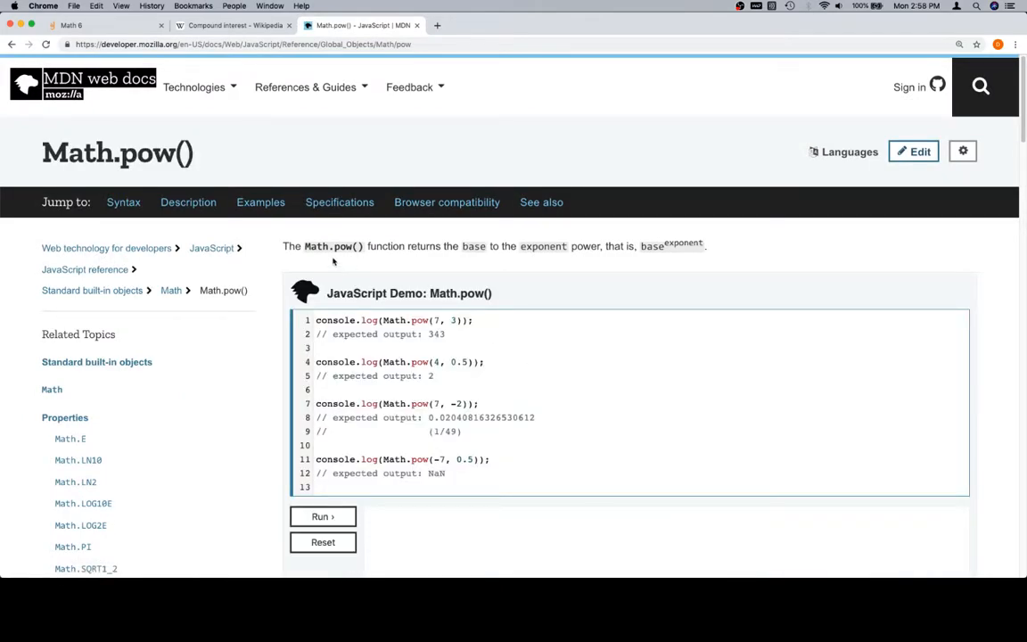
{"action": "scroll", "scroll_direction": "up", "scroll_amount": 3}
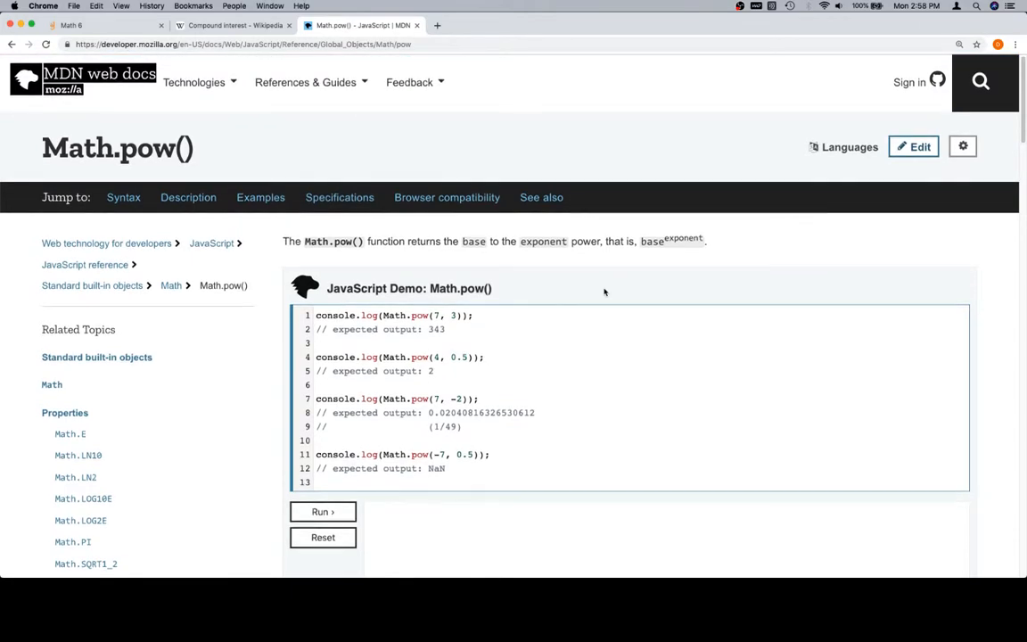
{"action": "mouse_move", "coordinate": [446, 337]}
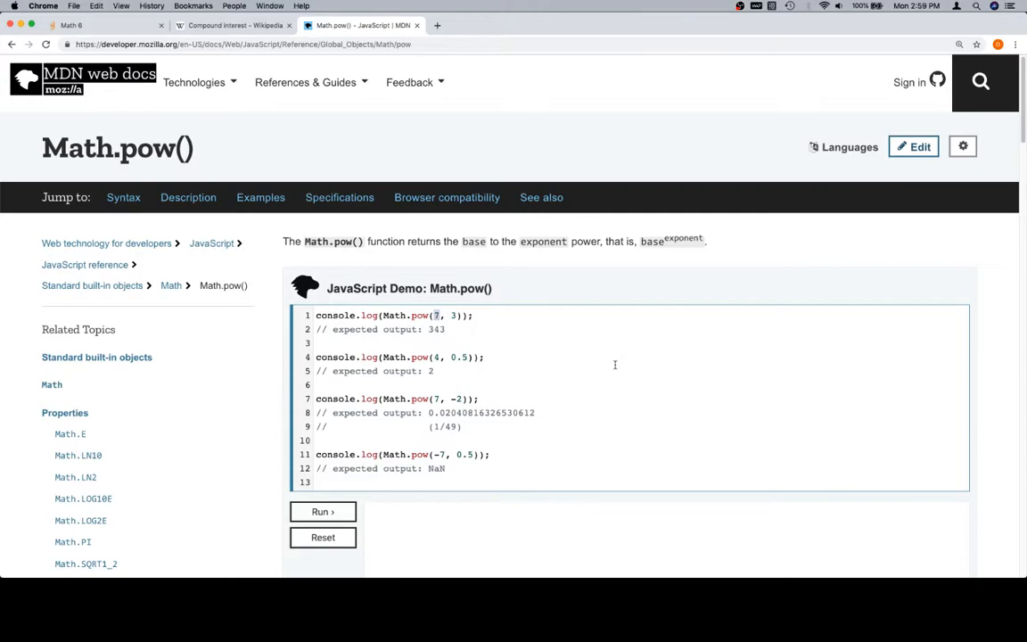
{"action": "left_click", "coordinate": [70, 25]}
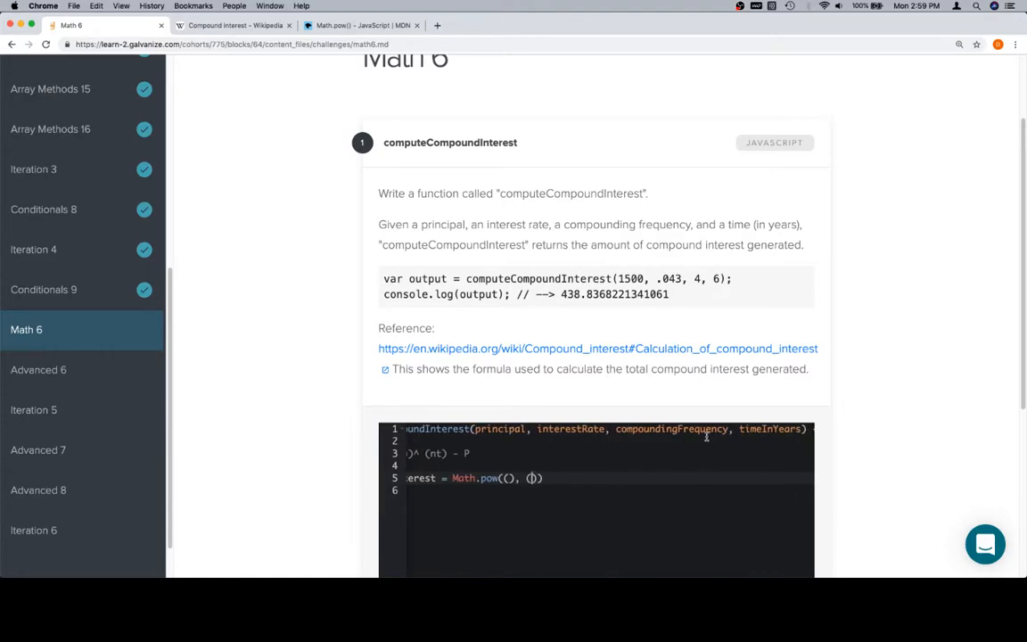
{"action": "mouse_move", "coordinate": [763, 427]}
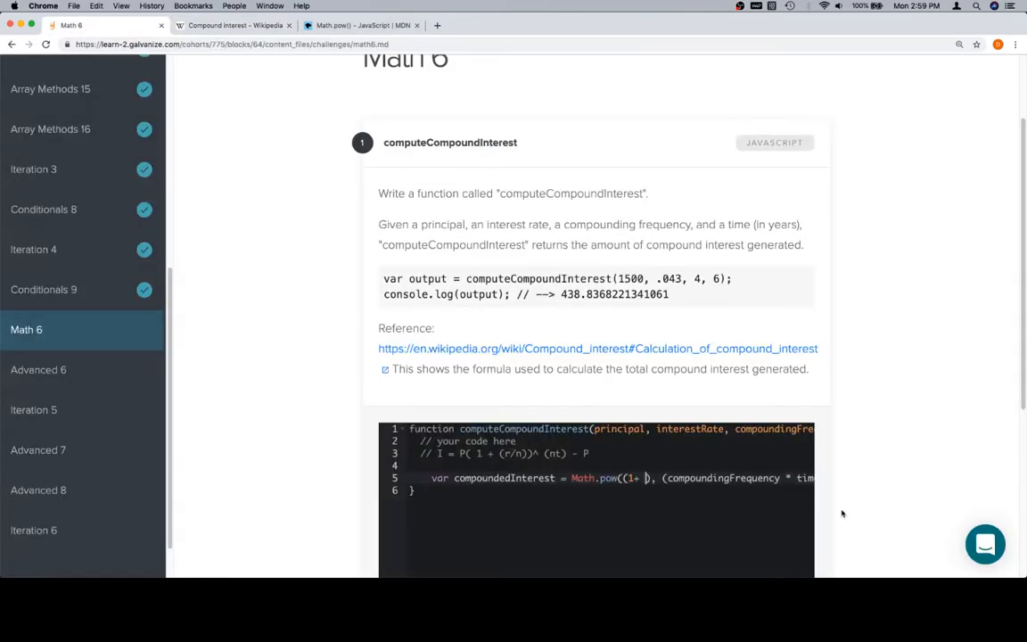
- Fill Math.pow() with base (1 + interestRate/compoundingFrequency) and exponent compoundingFrequency * timeInYears, checking the long line
{"action": "type", "text": "()"}
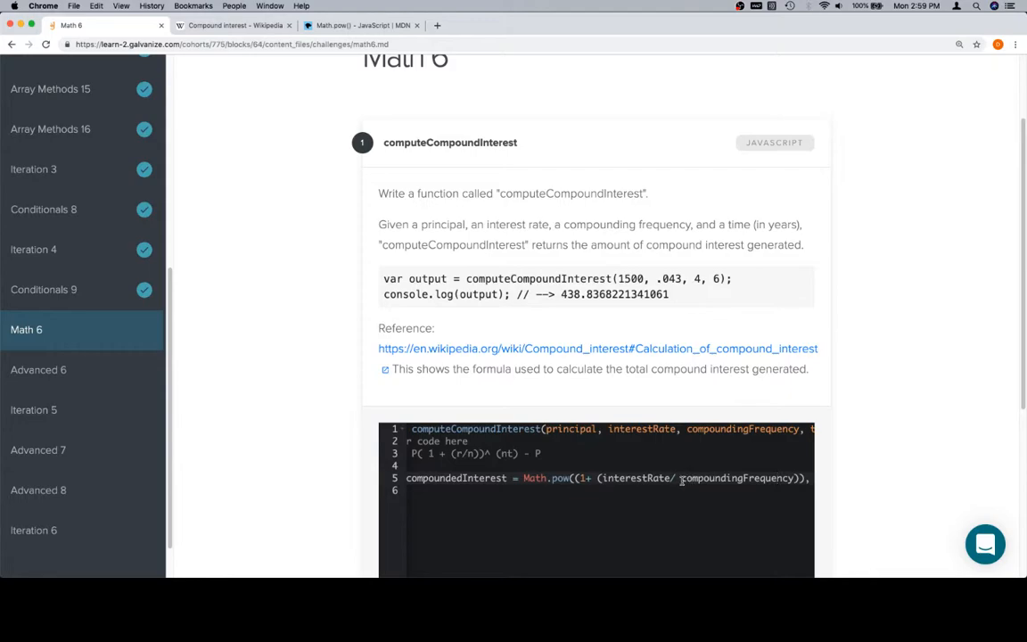
{"action": "scroll", "scroll_direction": "down", "scroll_amount": 3}
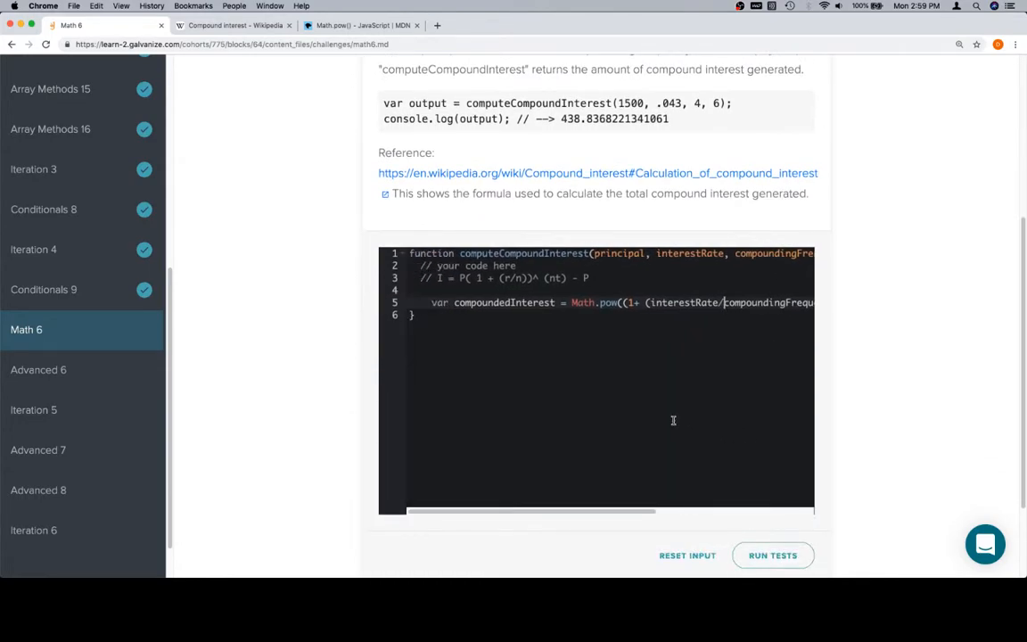
{"action": "scroll", "scroll_direction": "right", "scroll_amount": 3}
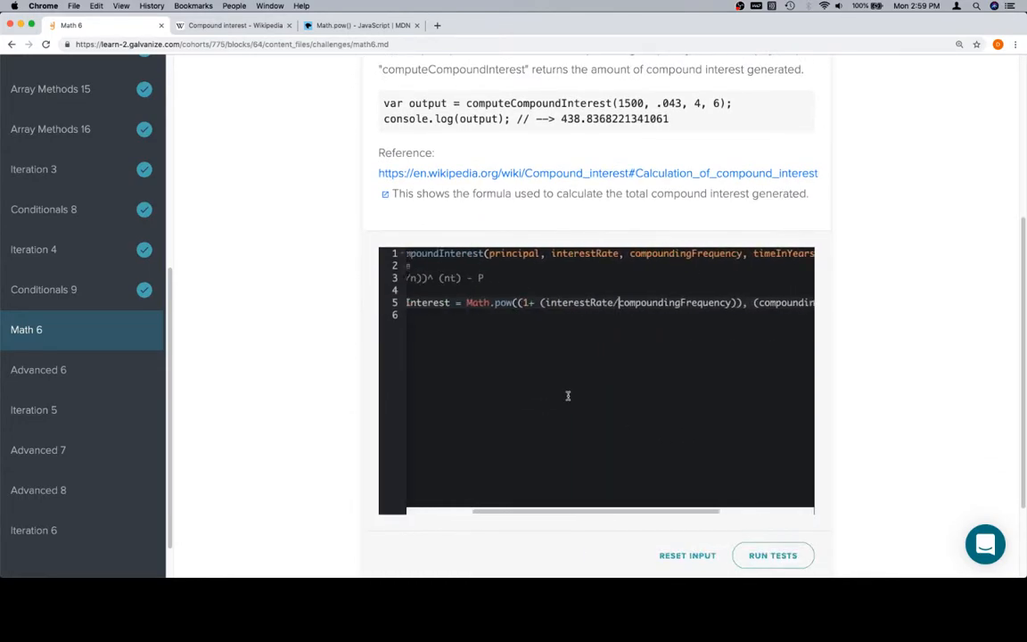
{"action": "scroll", "scroll_direction": "left", "scroll_amount": 3}
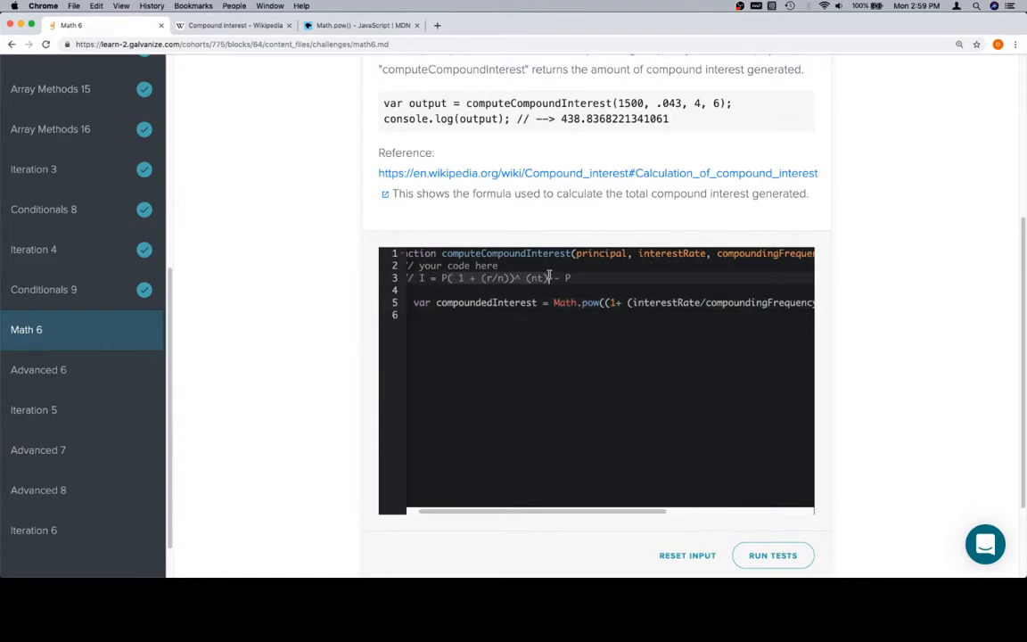
{"action": "scroll", "scroll_direction": "right", "scroll_amount": 3}
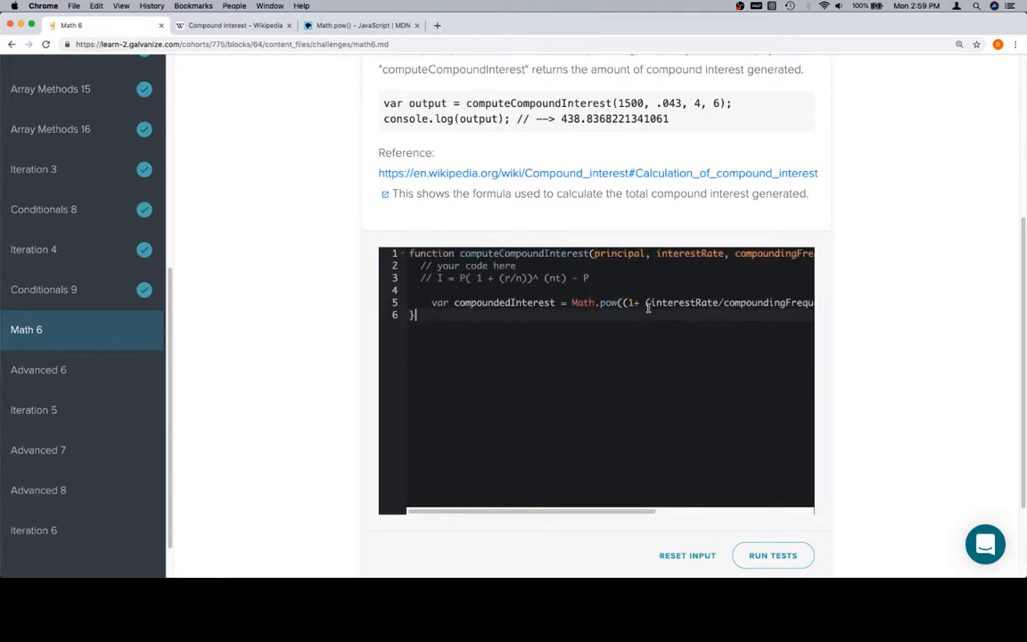
{"action": "scroll", "scroll_direction": "right", "scroll_amount": 3}
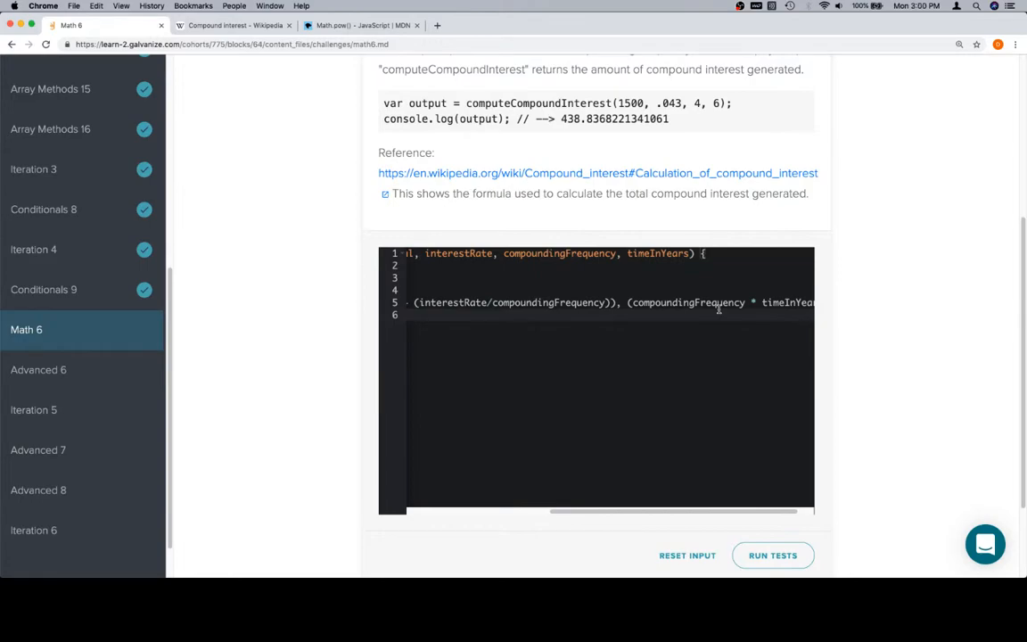
{"action": "scroll", "scroll_direction": "right", "scroll_amount": 3}
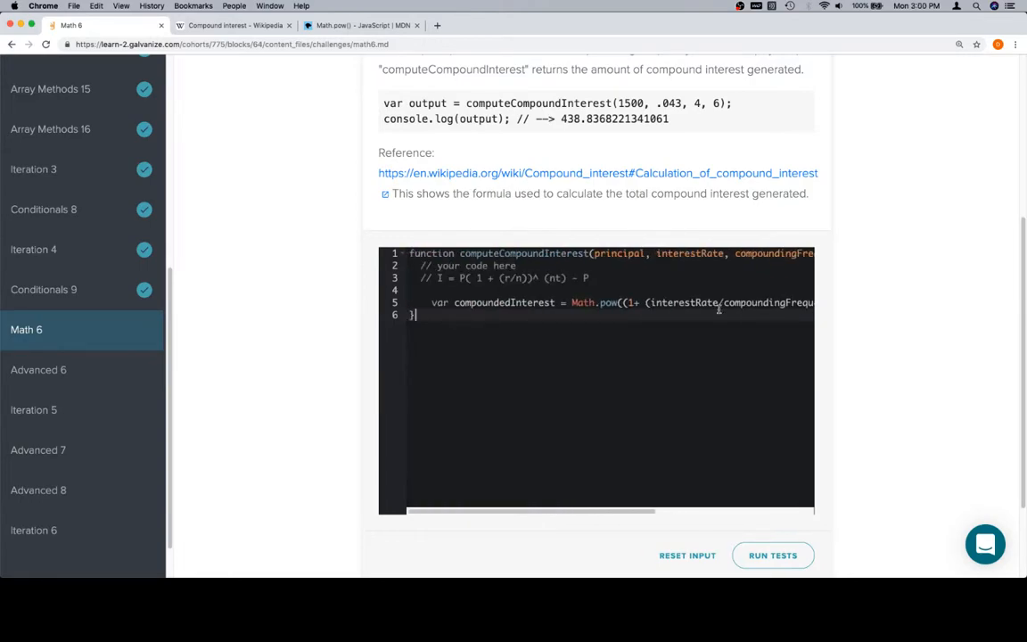
{"action": "left_click", "coordinate": [566, 25]}
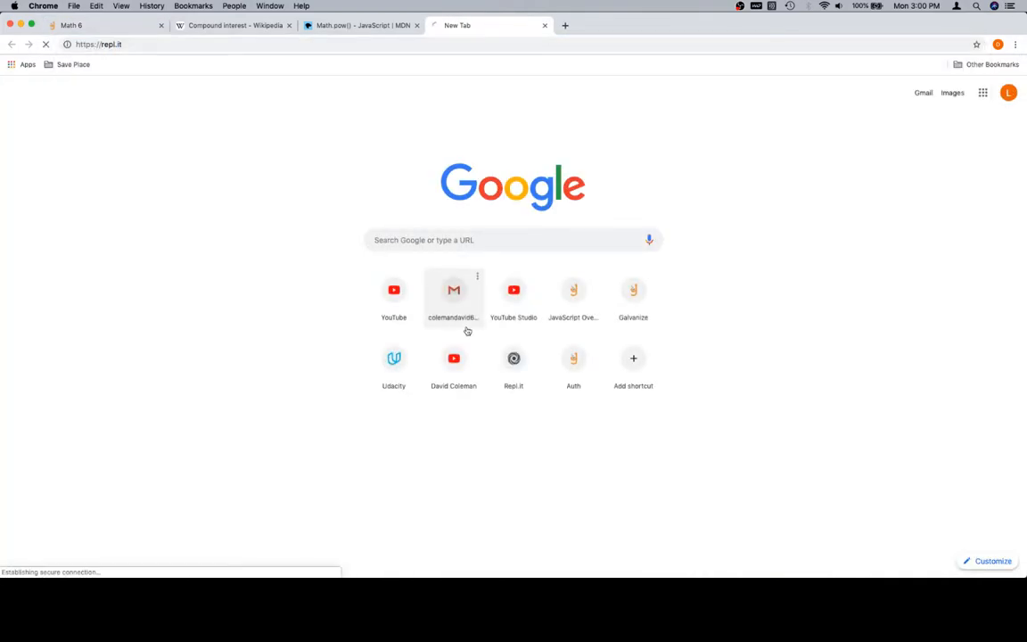
- Start a new JavaScript repl on Repl.it with the dark theme and focus the empty index.js
{"action": "left_click", "coordinate": [514, 358]}
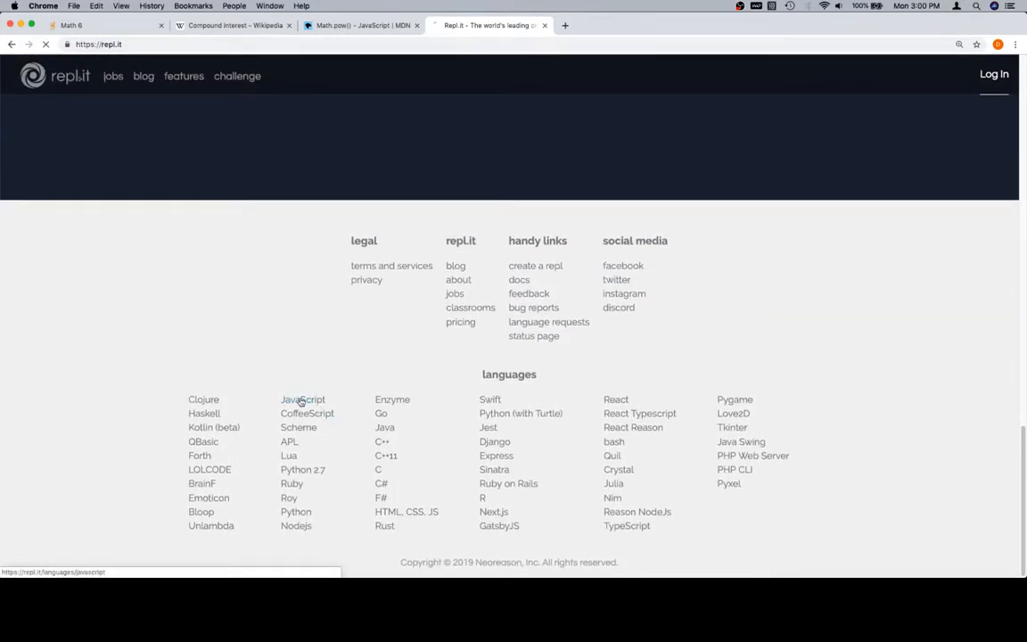
{"action": "left_click", "coordinate": [303, 400]}
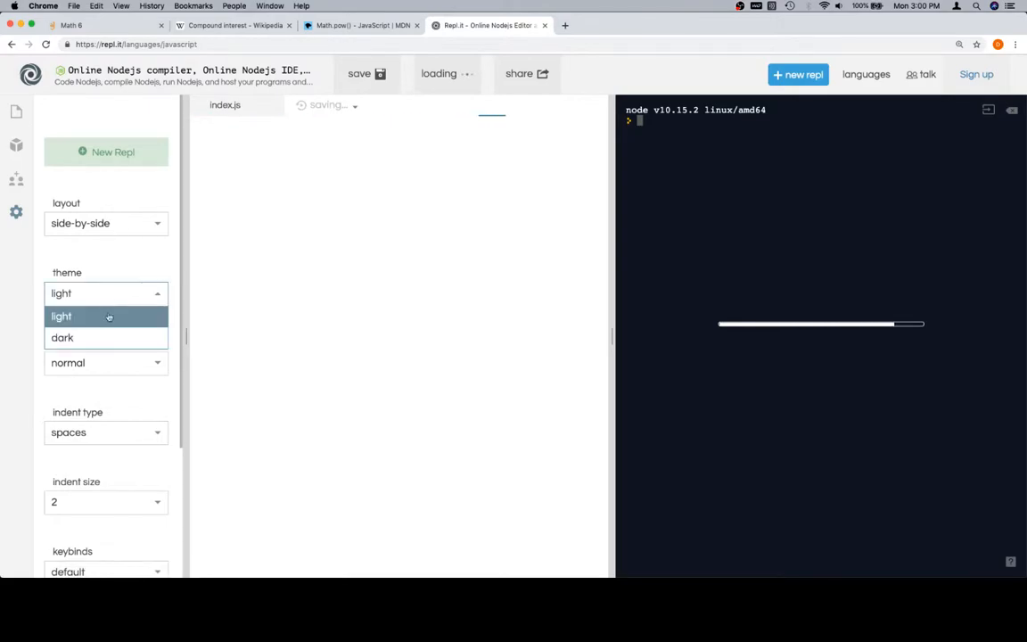
{"action": "left_click", "coordinate": [62, 337]}
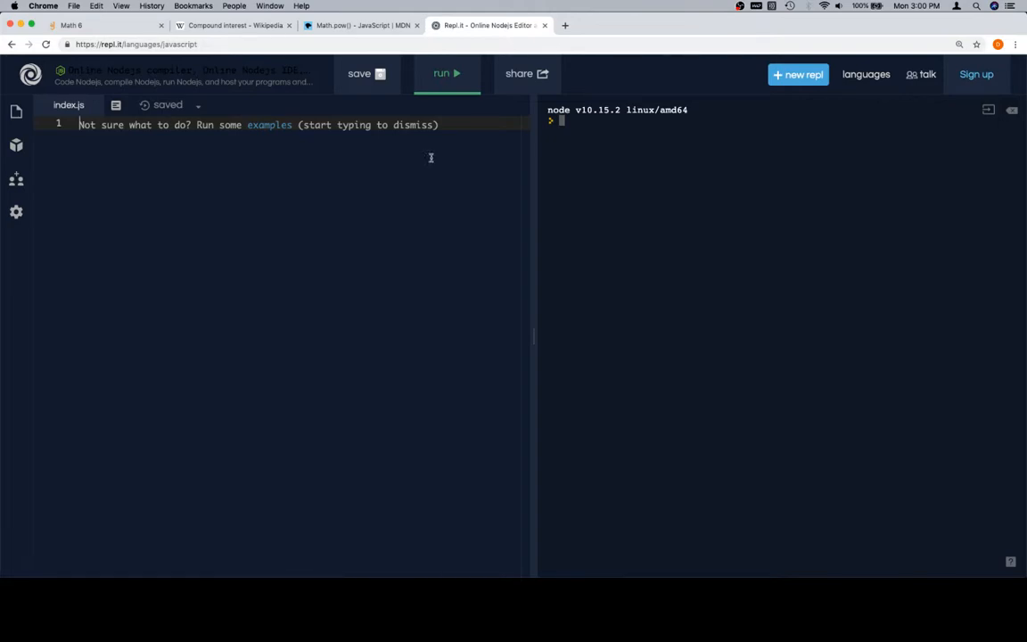
{"action": "left_click", "coordinate": [98, 25]}
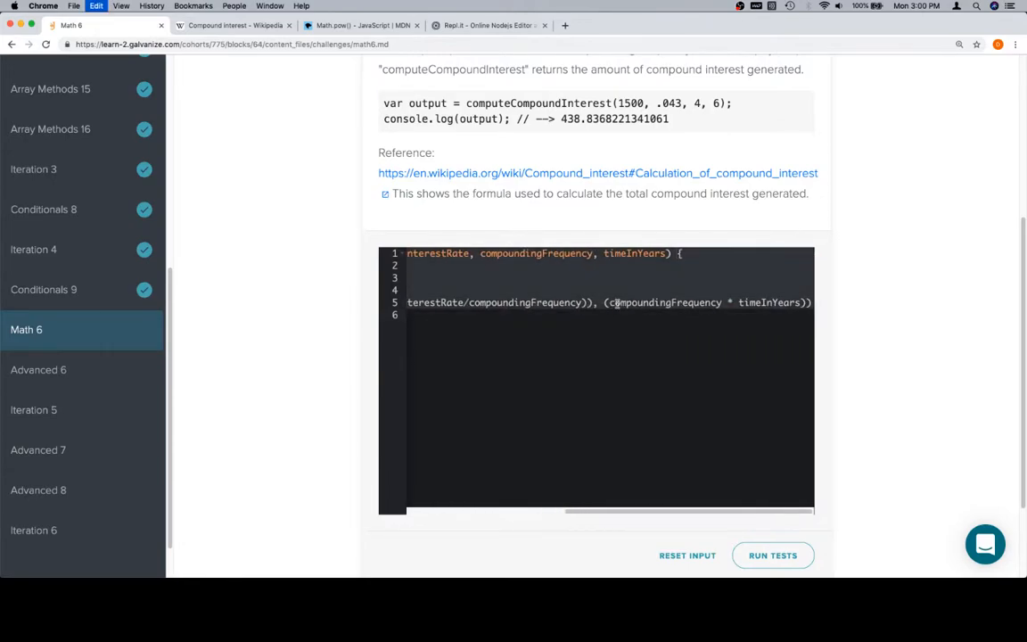
- Paste the drafted function into index.js and multiply the Math.pow expression by principal
{"action": "left_click", "coordinate": [489, 25]}
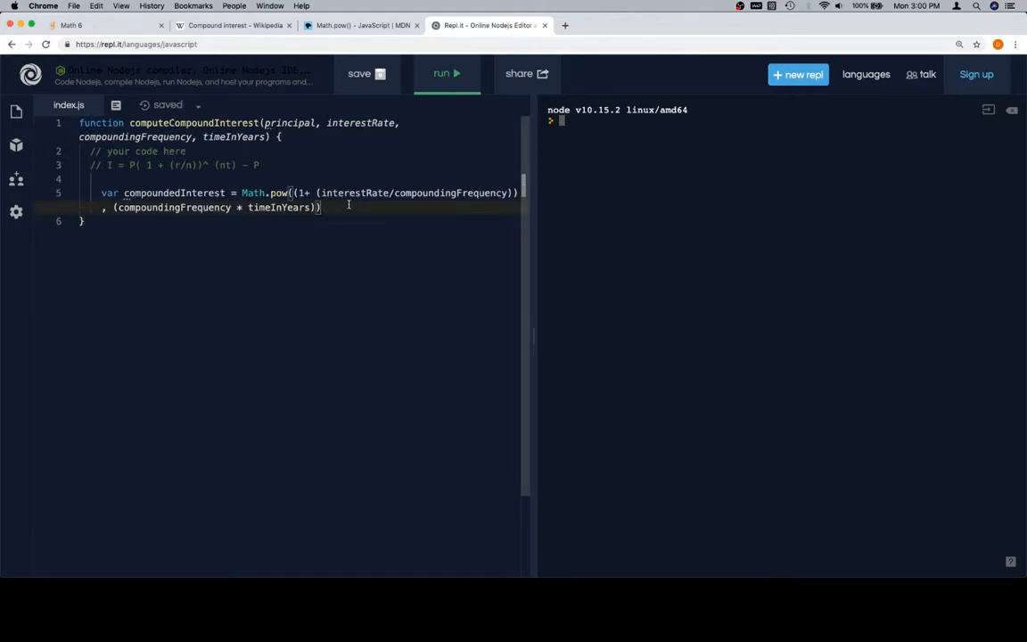
{"action": "double_click", "coordinate": [253, 192]}
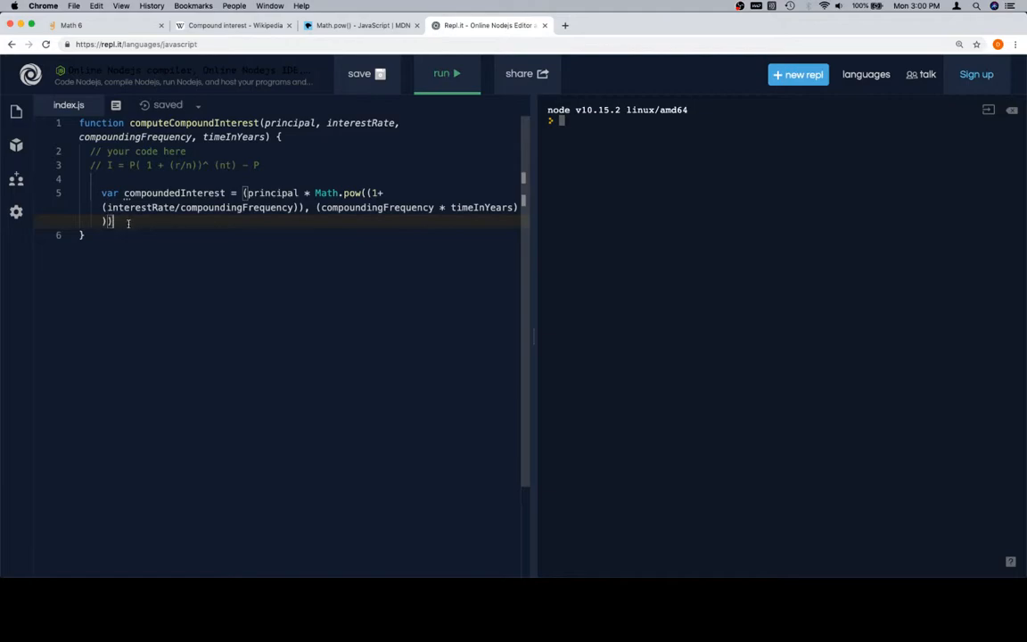
{"action": "key", "text": "Backspace"}
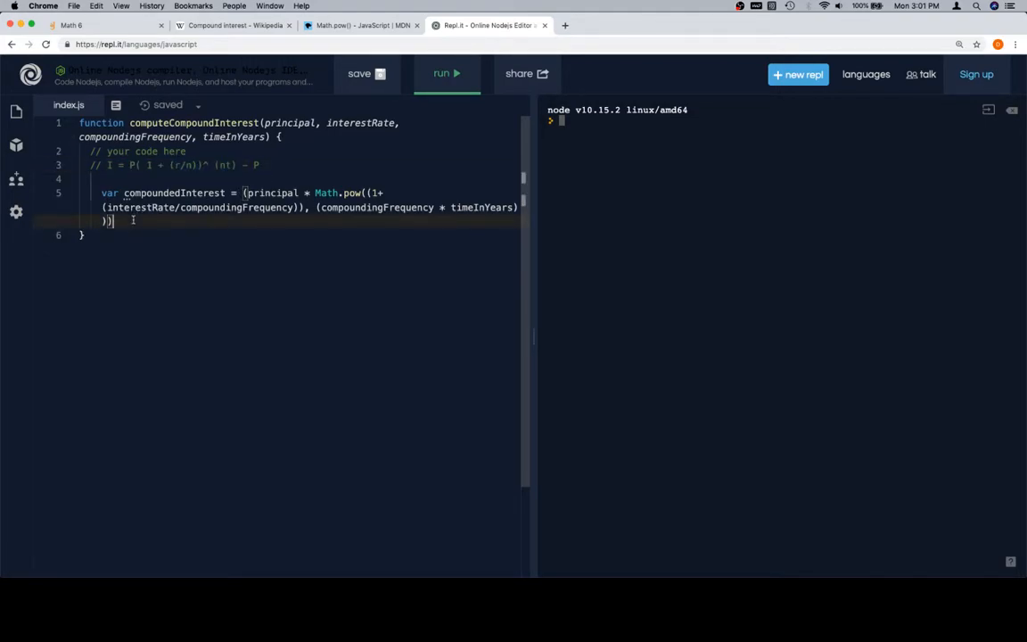
- Subtract principal from the result and add 'return compoundedInterest;' via autocomplete
{"action": "double_click", "coordinate": [271, 192]}
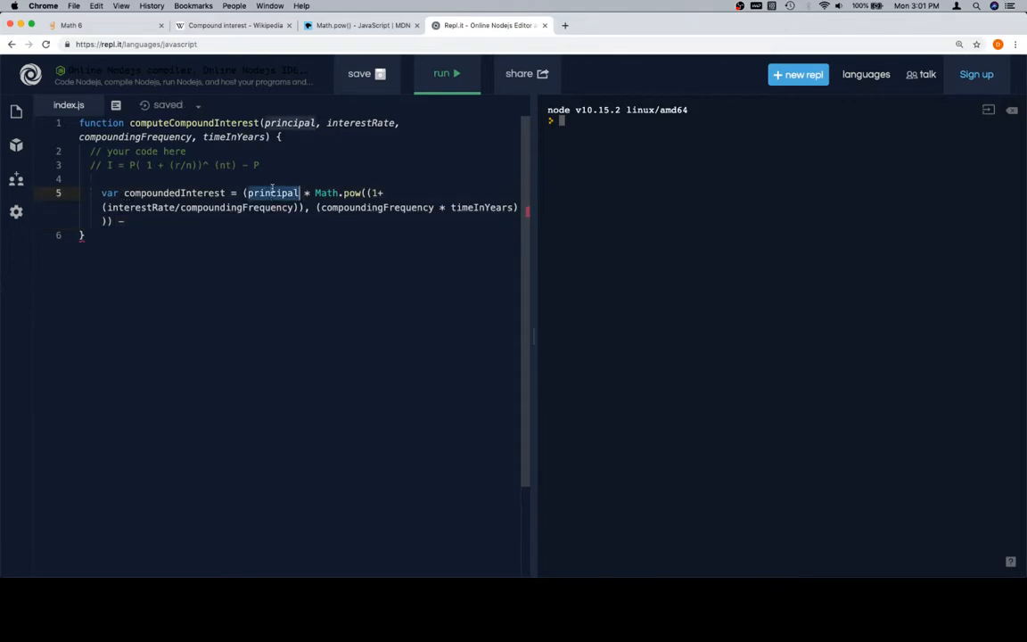
{"action": "type", "text": "principal"}
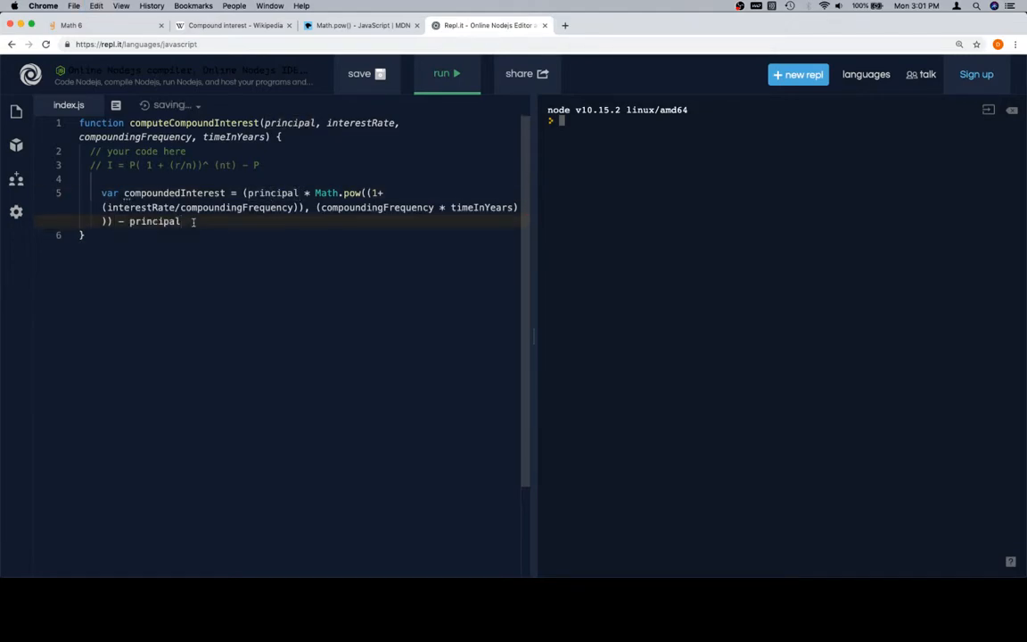
{"action": "type", "text": "return comp"}
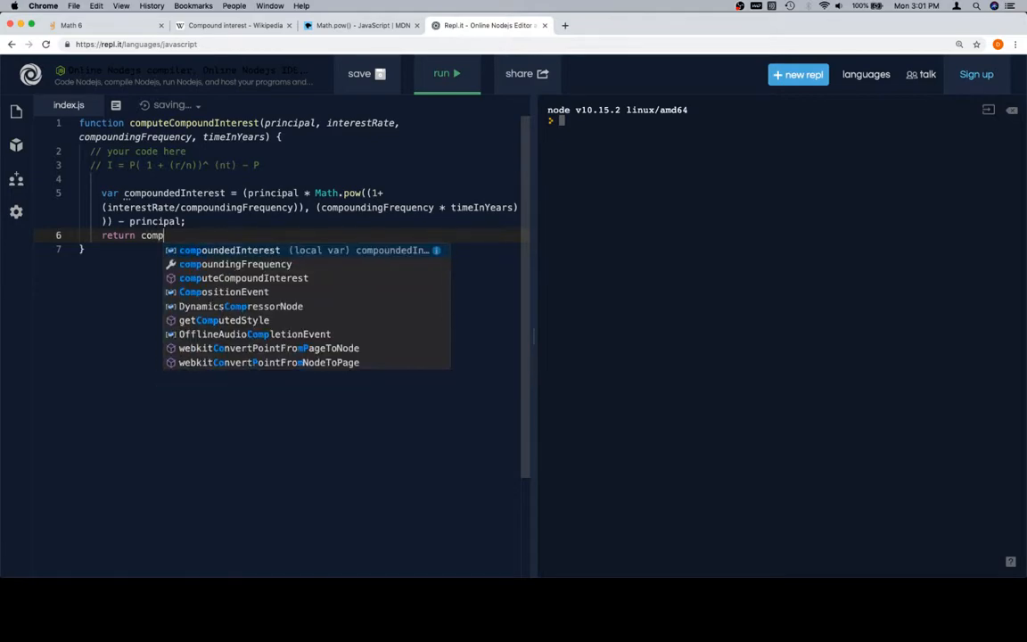
{"action": "type", "text": "ound"}
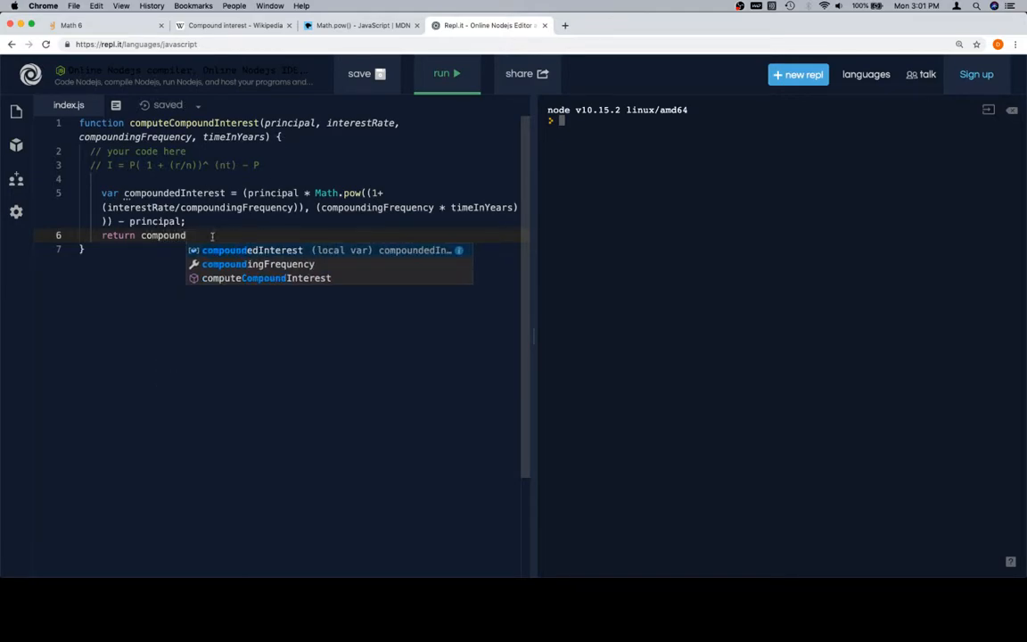
{"action": "mouse_move", "coordinate": [257, 250]}
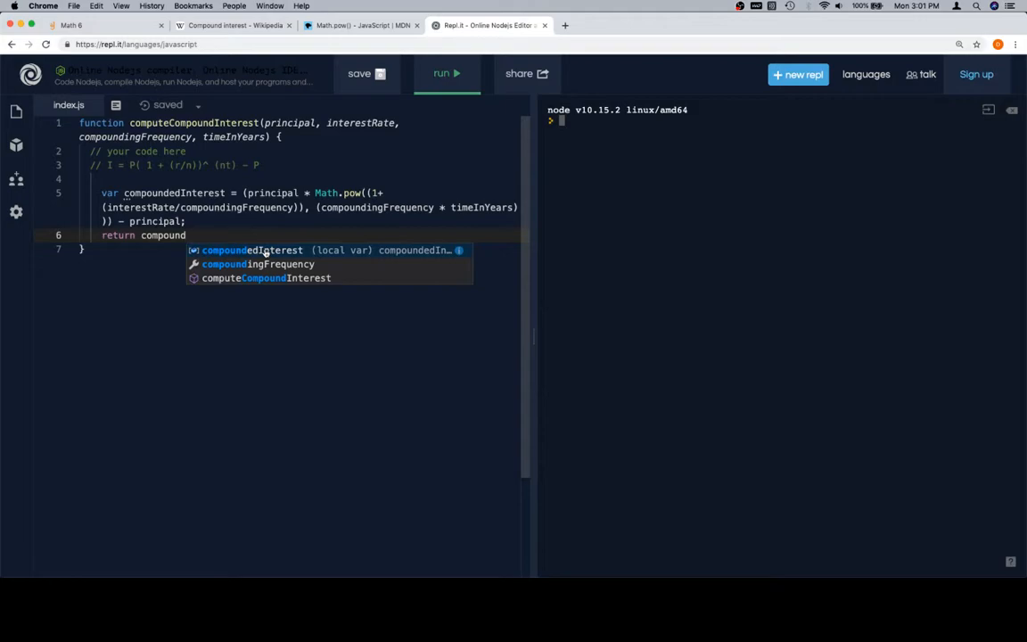
{"action": "mouse_move", "coordinate": [260, 264]}
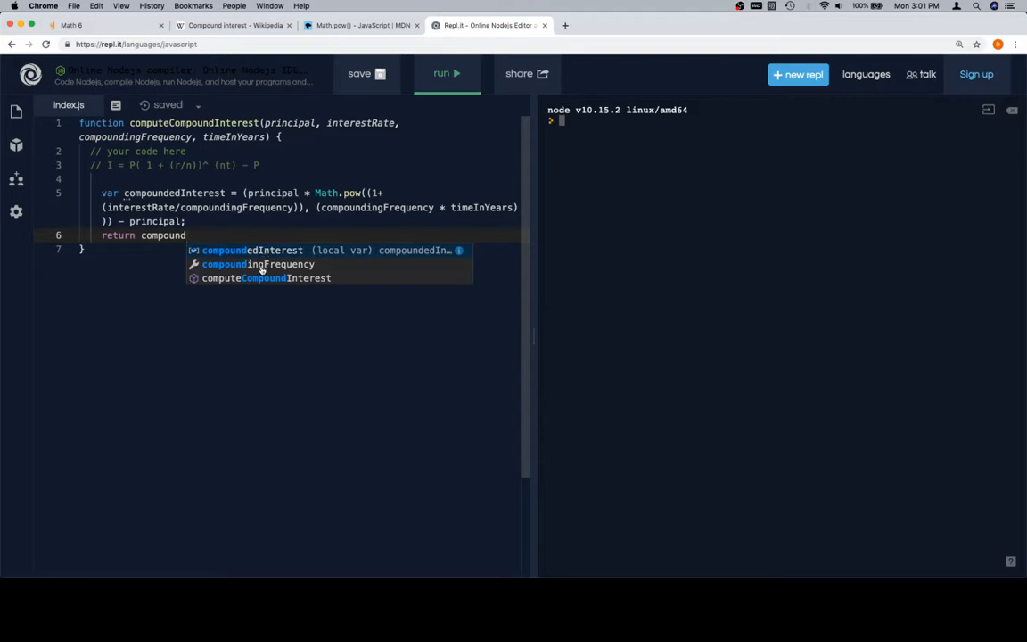
{"action": "mouse_move", "coordinate": [255, 235]}
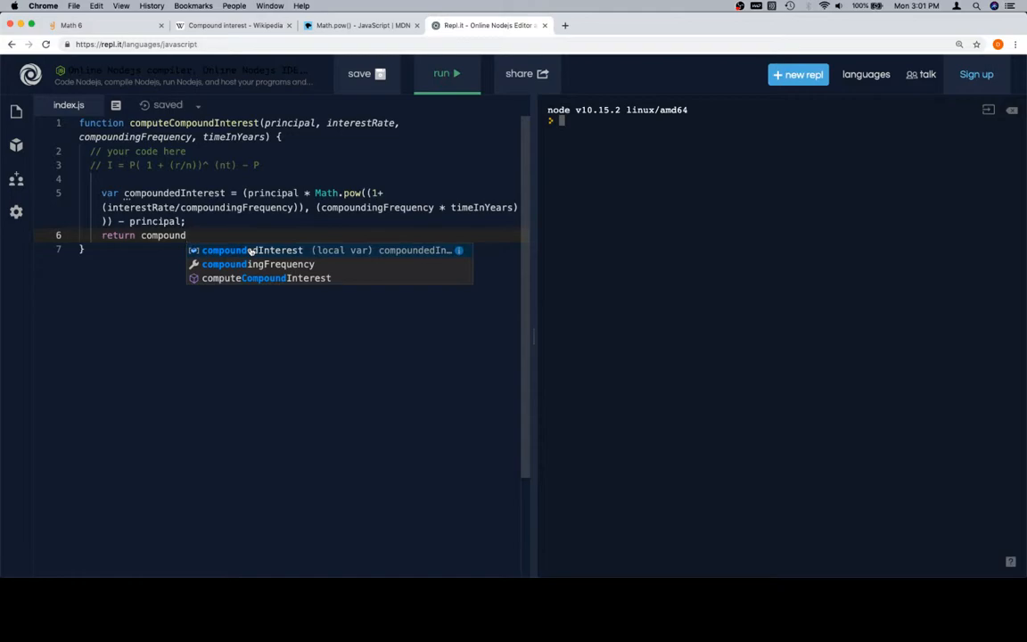
{"action": "left_click", "coordinate": [252, 249]}
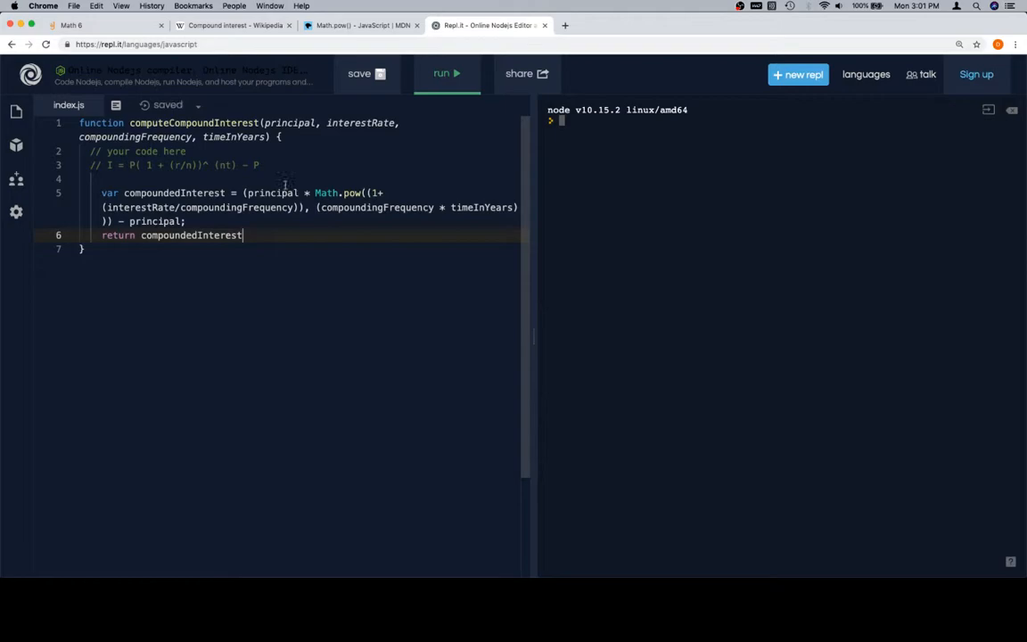
{"action": "type", "text": ";"}
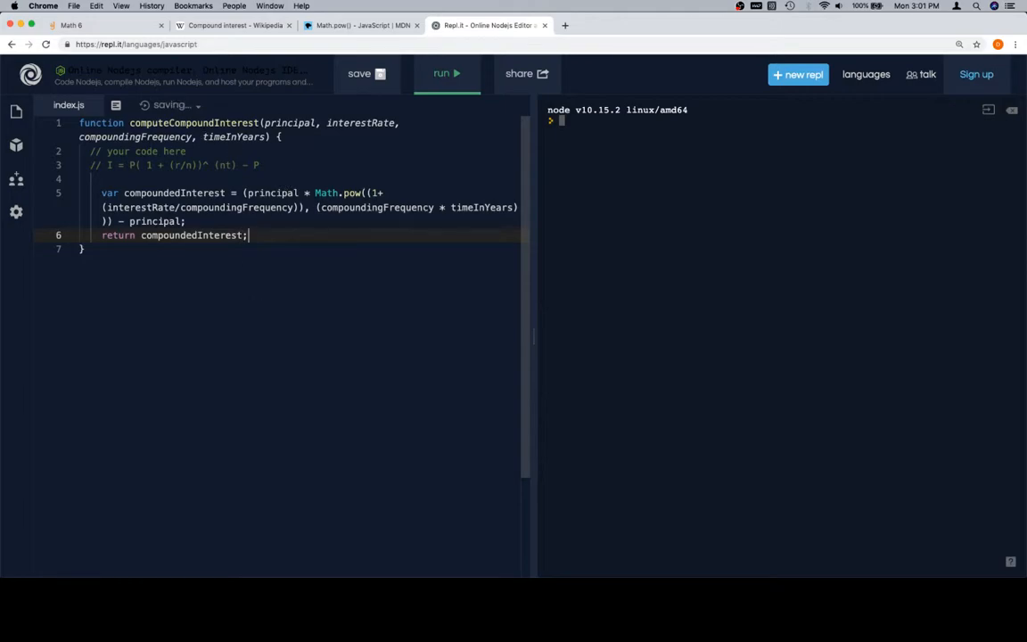
{"action": "left_click", "coordinate": [98, 25]}
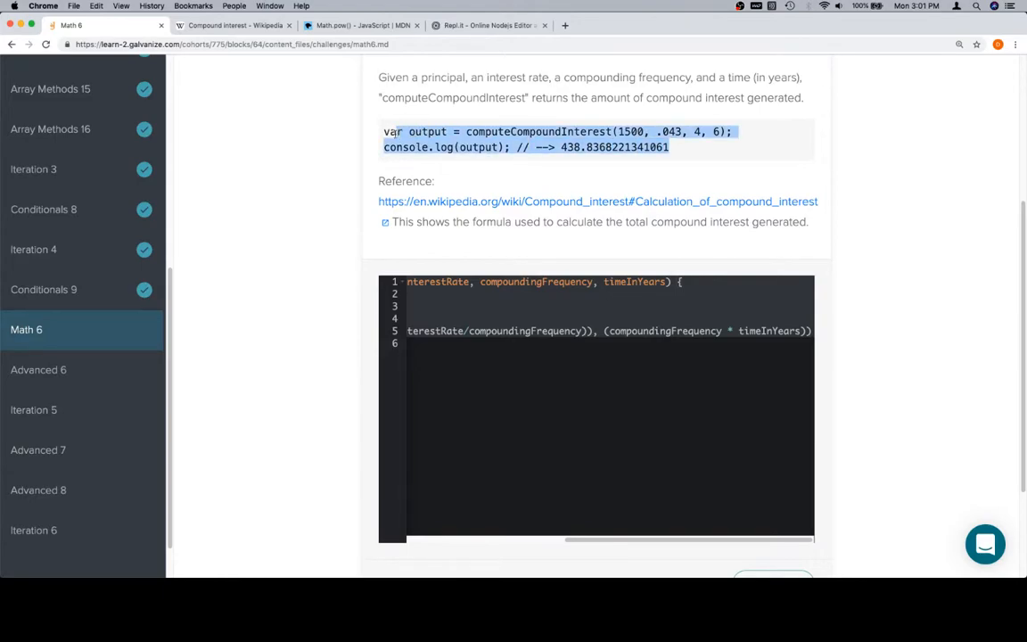
- Add 'var output = computeCompoundInterest(1500, .043, 4, 6);' with its console.log below the function and run it
{"action": "left_click", "coordinate": [486, 25]}
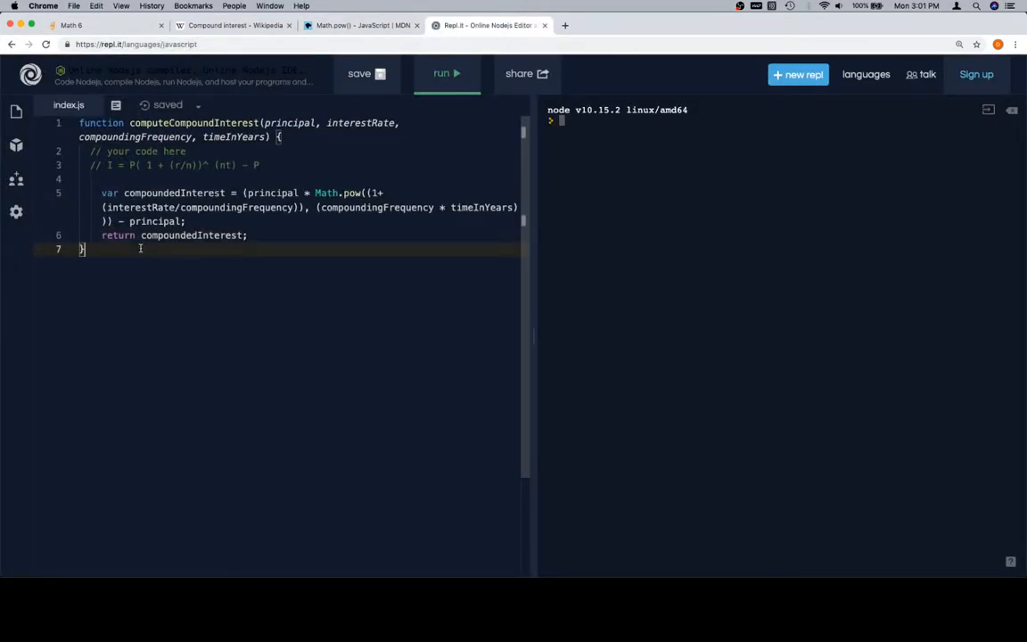
{"action": "left_click", "coordinate": [356, 25]}
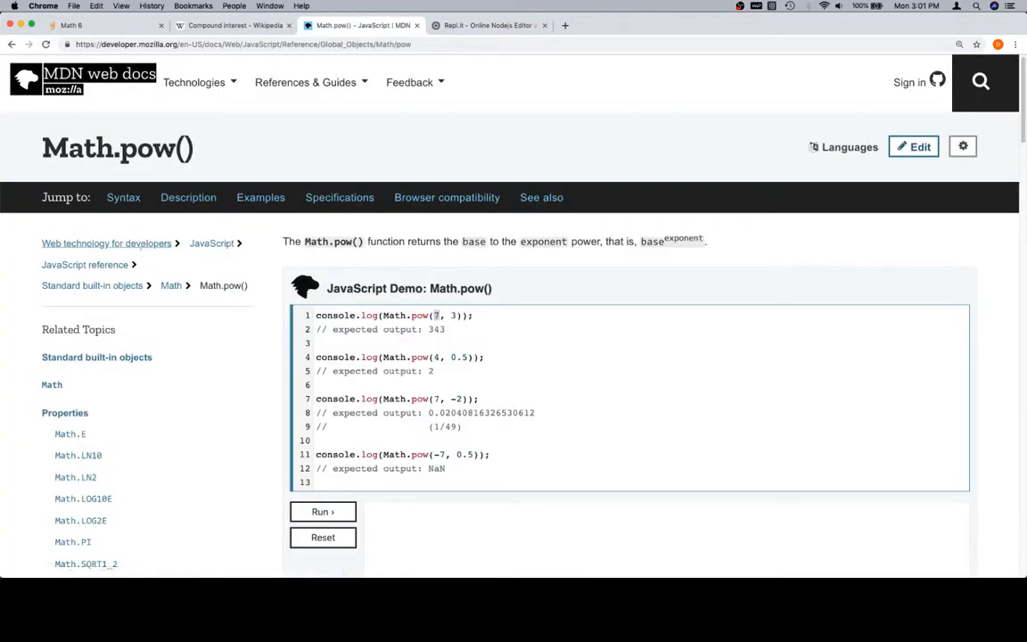
{"action": "left_click", "coordinate": [69, 25]}
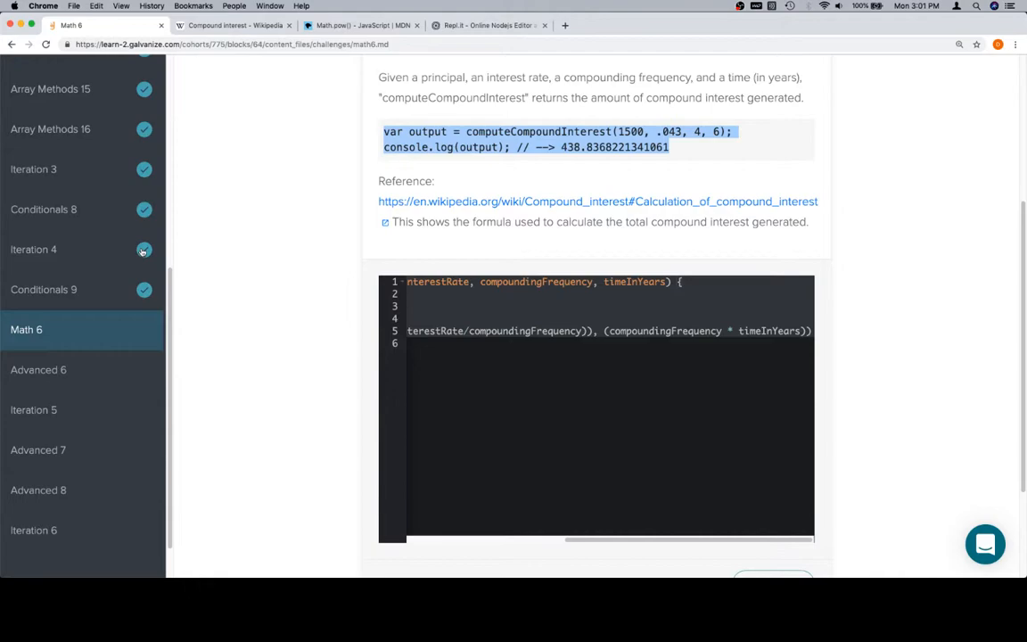
{"action": "left_click", "coordinate": [488, 25]}
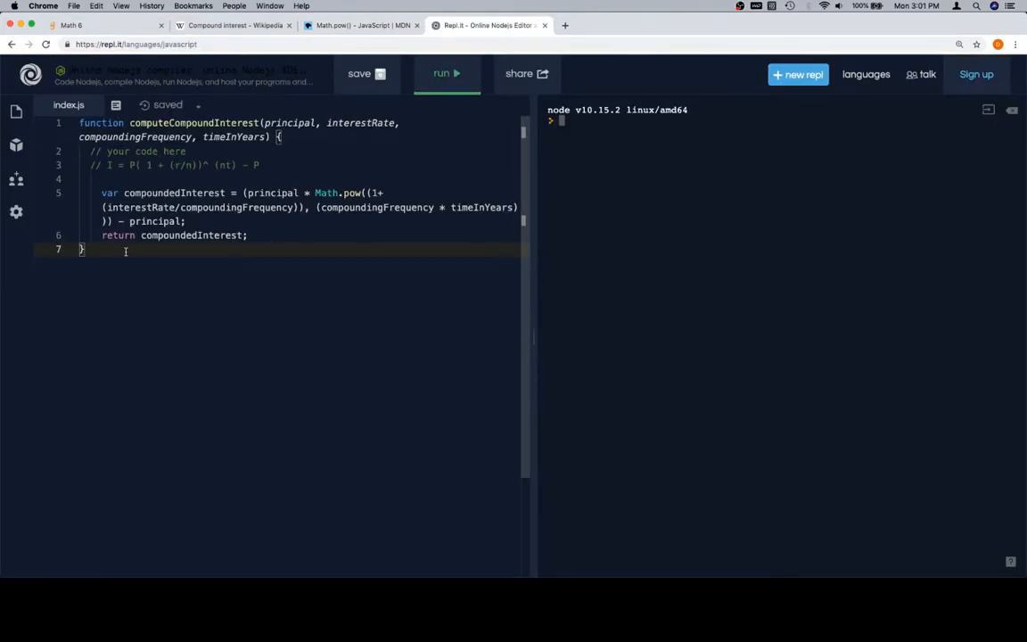
{"action": "type", "text": "var output = computeCompoundInterest(1500, .043, 4, 6);"}
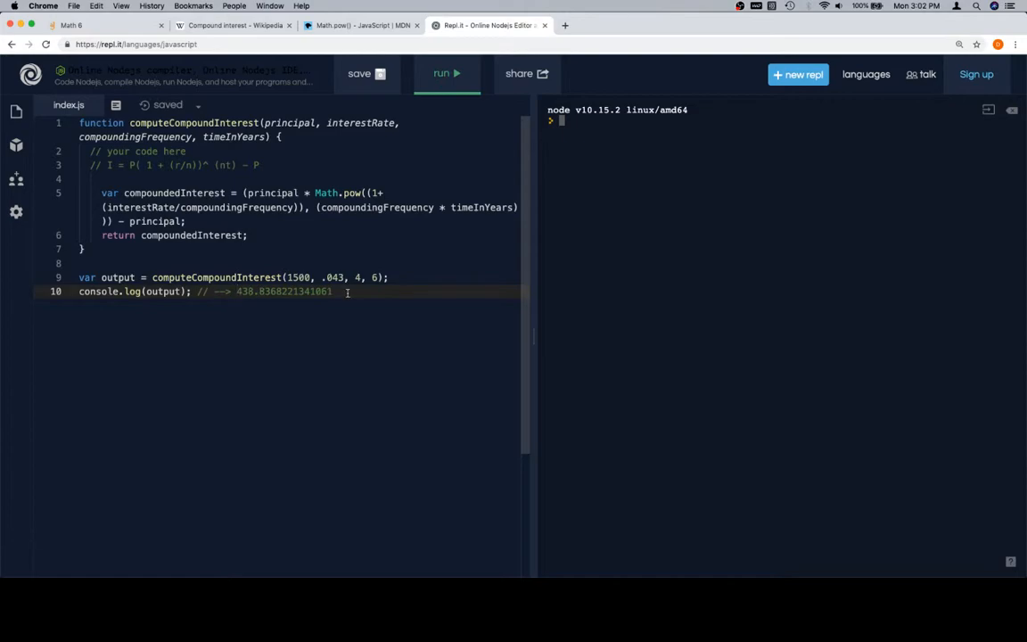
{"action": "left_click", "coordinate": [445, 73]}
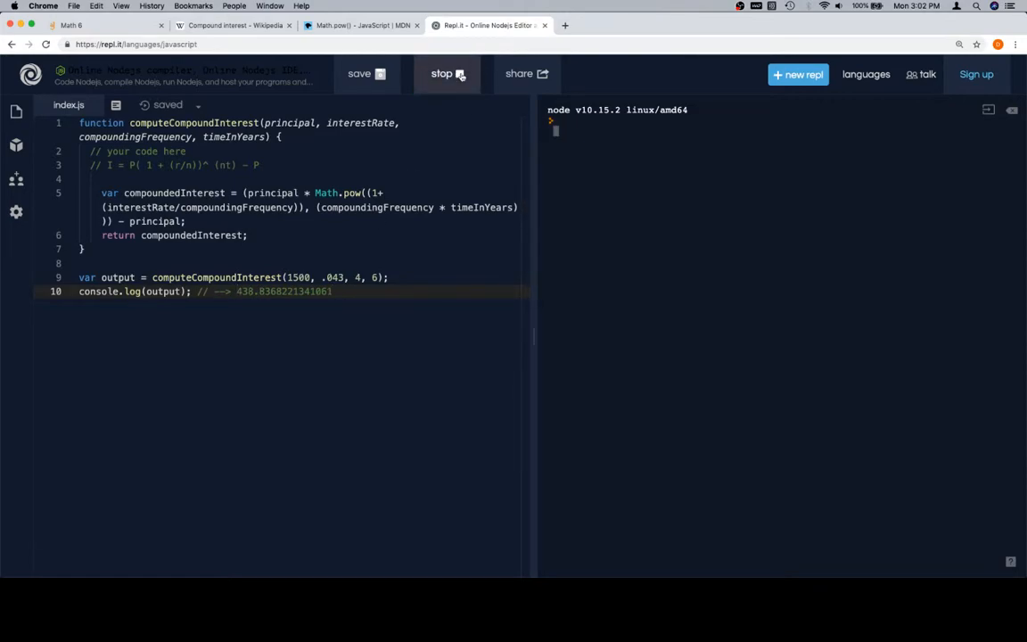
{"action": "left_click", "coordinate": [445, 73]}
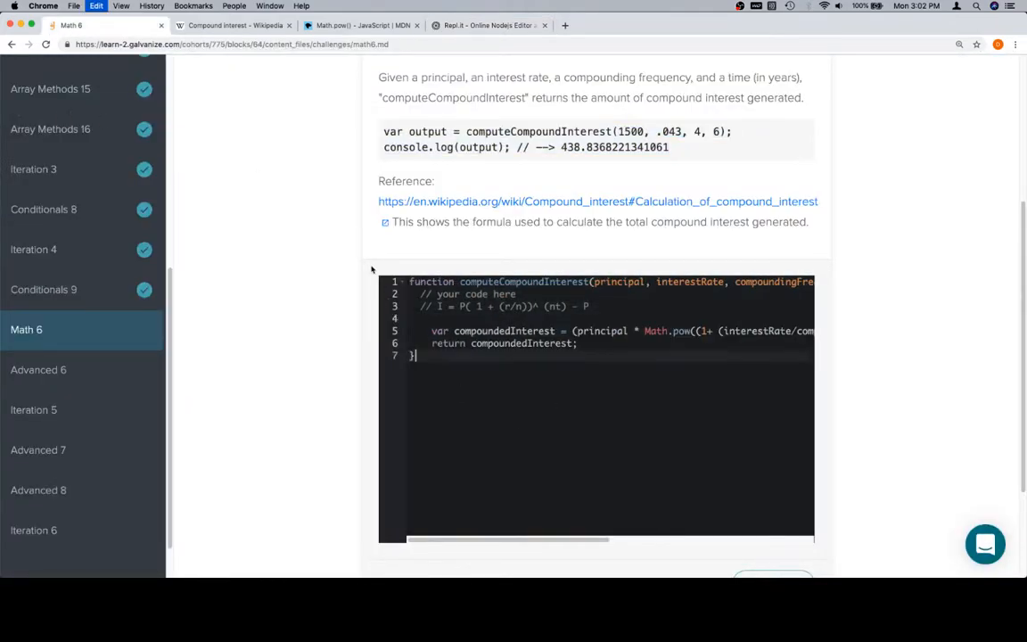
- Run the challenge tests on the computeCompoundInterest solution so all checks pass as Correct
{"action": "scroll", "scroll_direction": "down", "scroll_amount": 3}
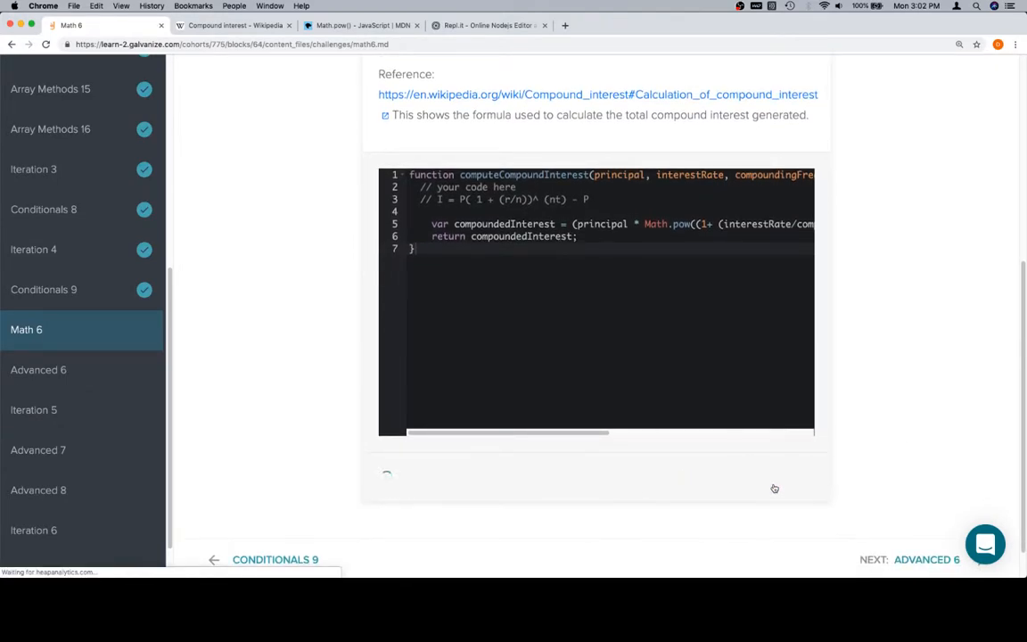
{"action": "left_click", "coordinate": [772, 478]}
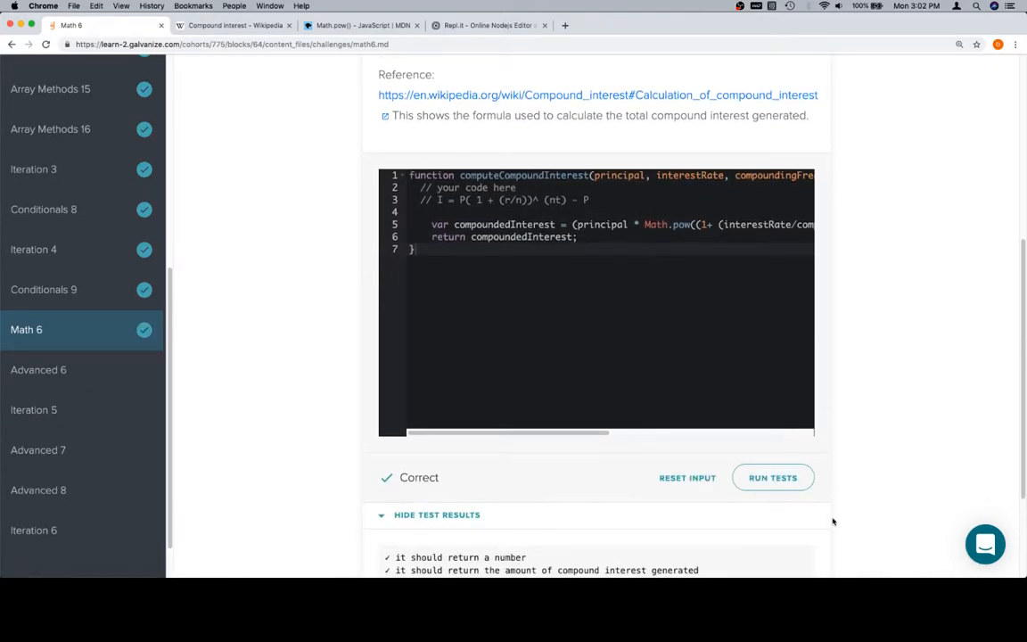